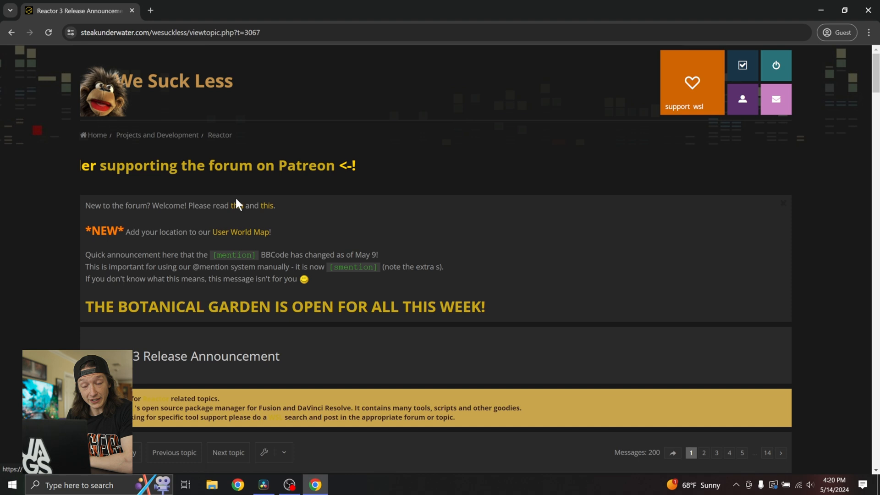
Step: Locate Reactor-Installer.lua in the We Suck Less Reactor 3 post and cancel saving a duplicate
scroll(down, 3)
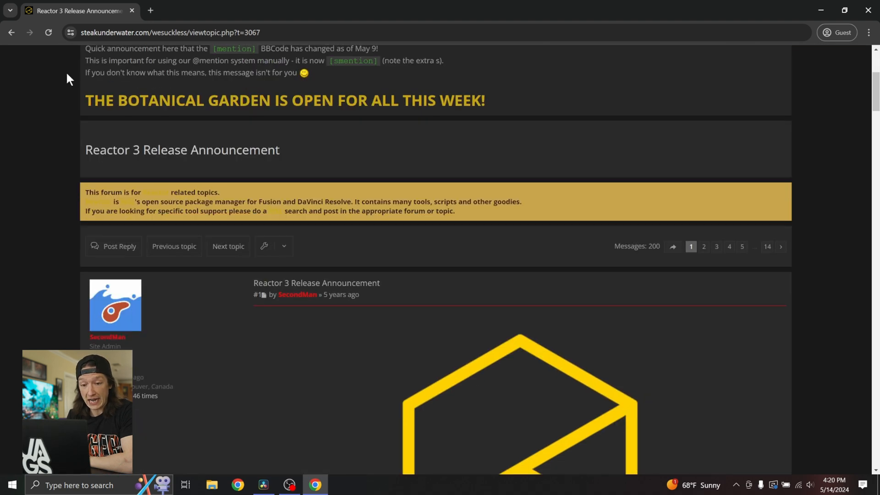
scroll(down, 3)
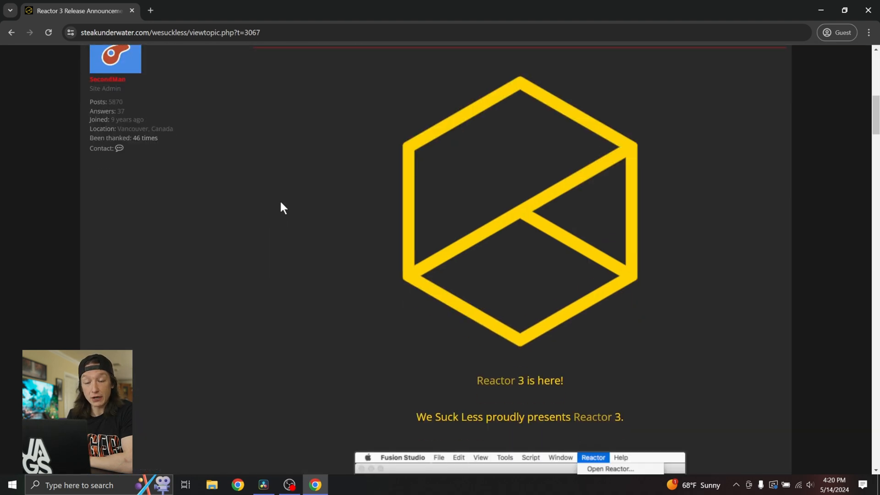
mouse_move(331, 205)
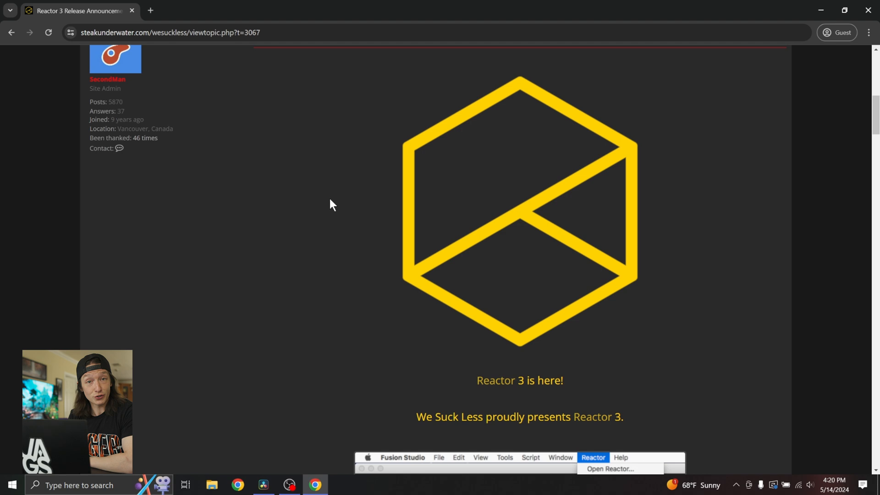
scroll(down, 3)
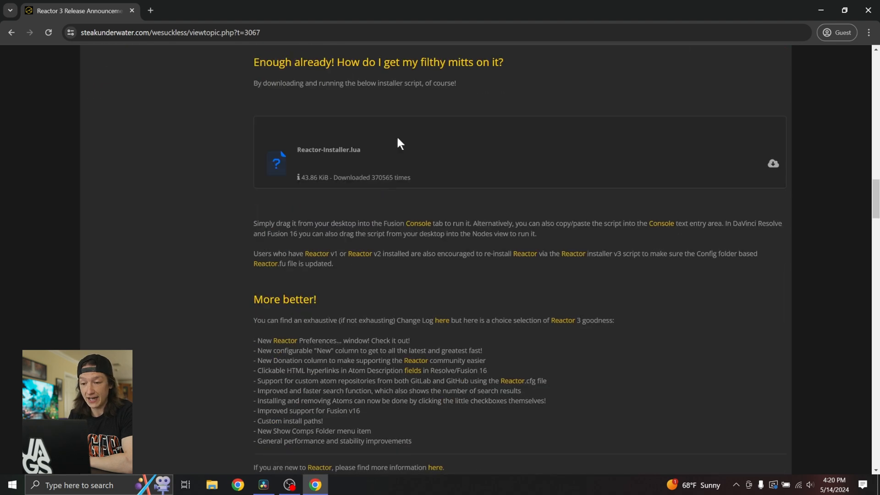
click(773, 163)
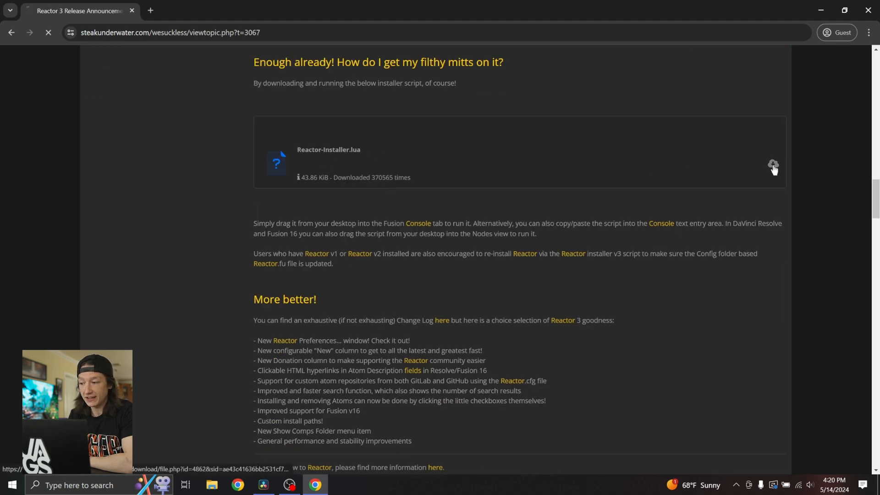
click(773, 164)
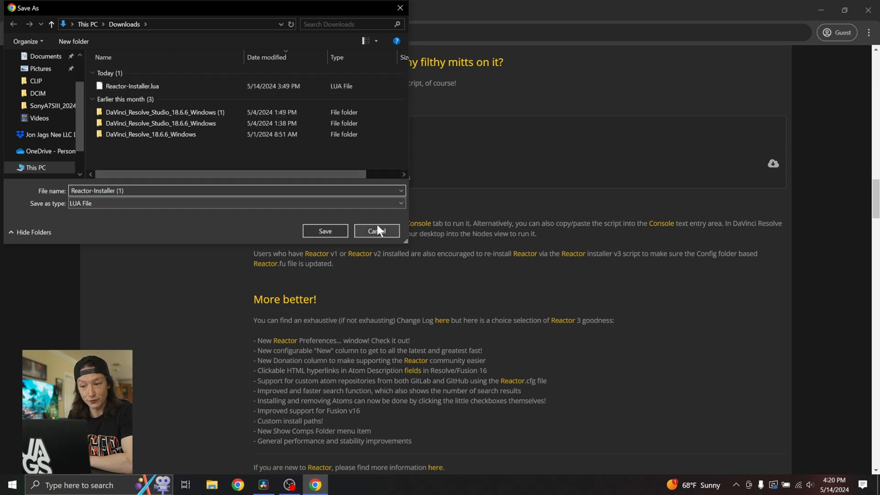
click(376, 230)
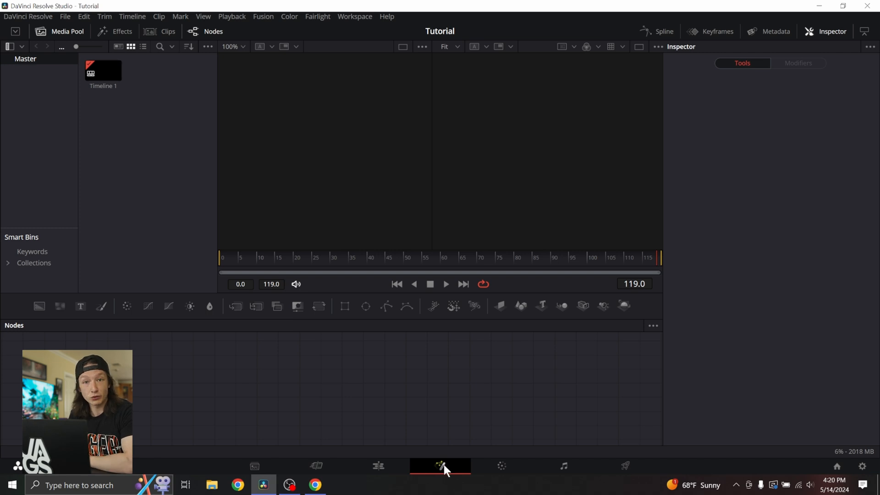
Step: Run Reactor-Installer.lua from Downloads in Resolve and choose Install and Launch
click(212, 485)
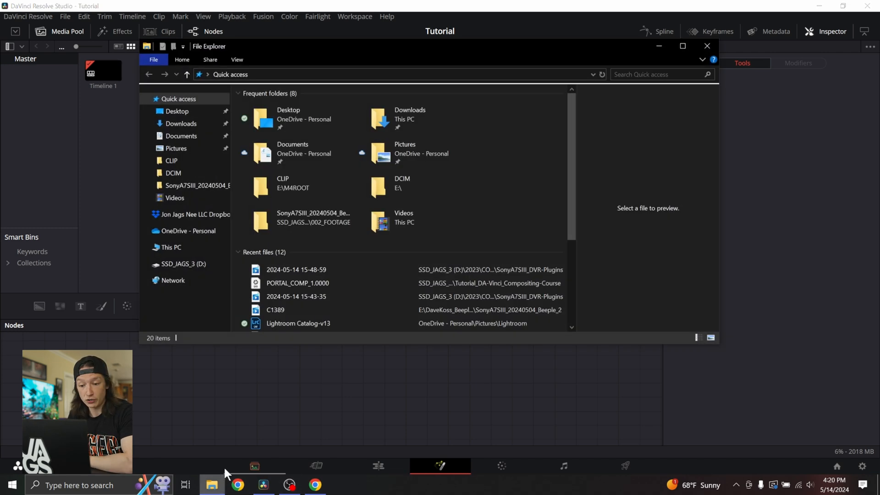
click(181, 123)
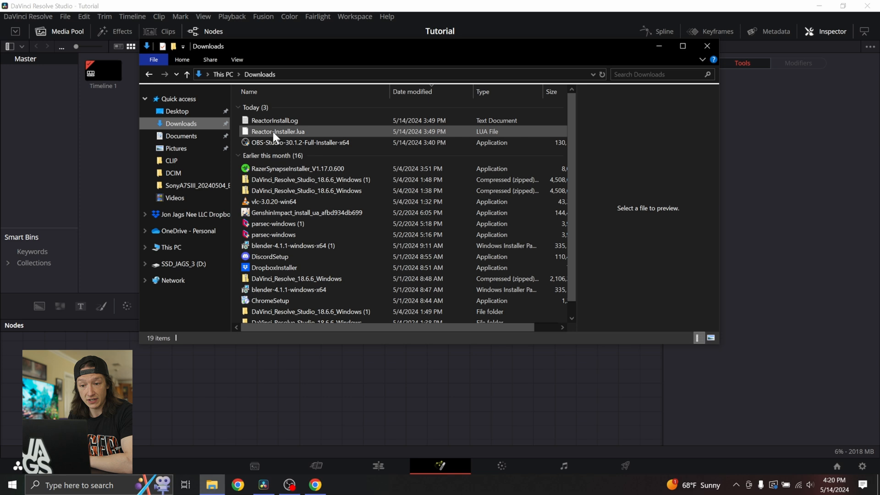
click(277, 132)
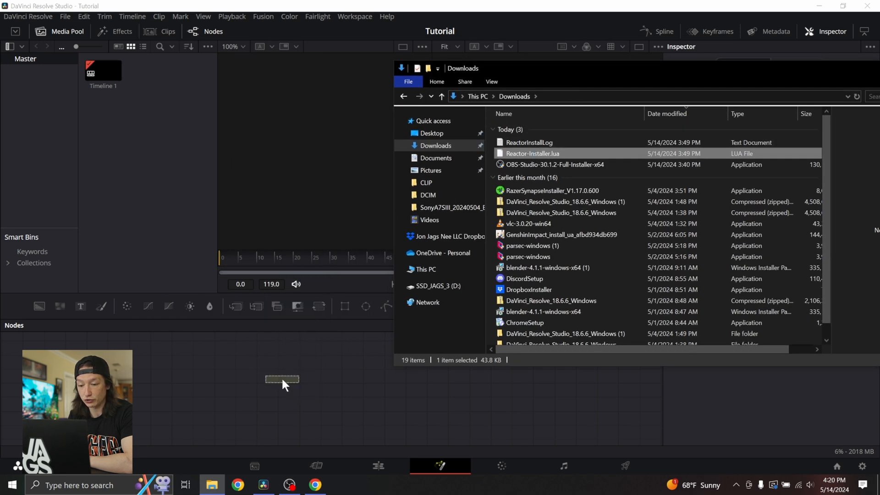
double_click(532, 153)
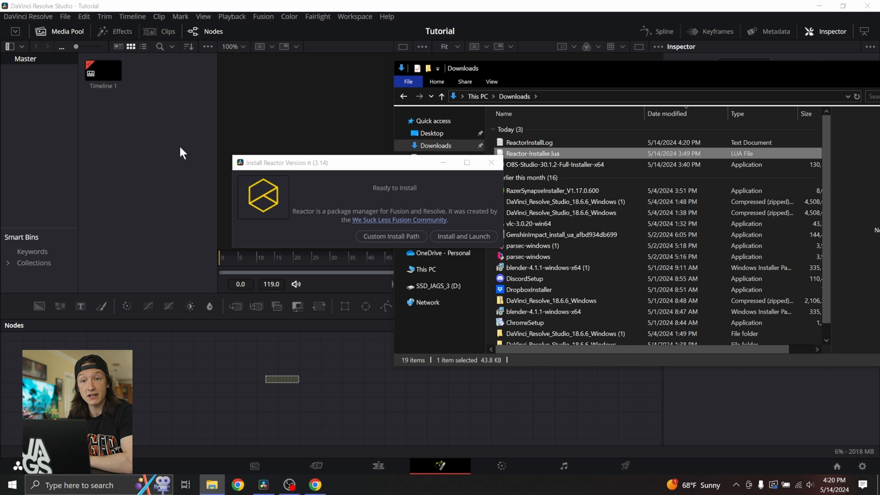
mouse_move(328, 167)
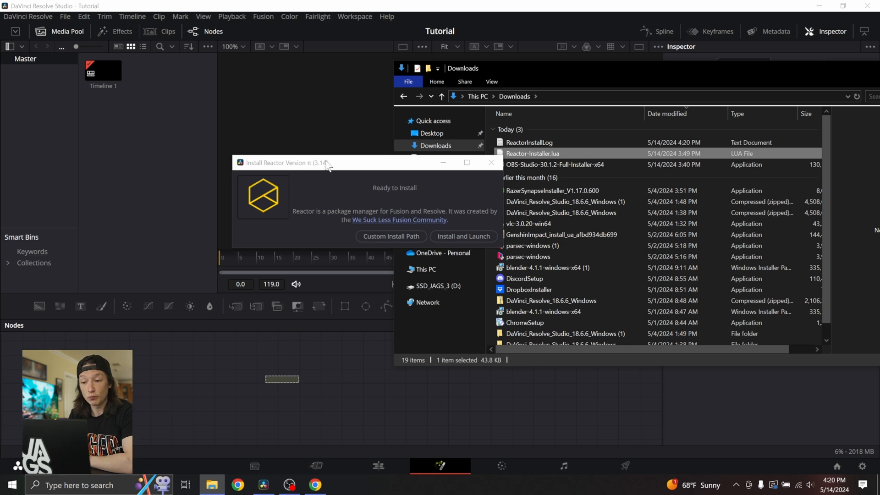
click(464, 236)
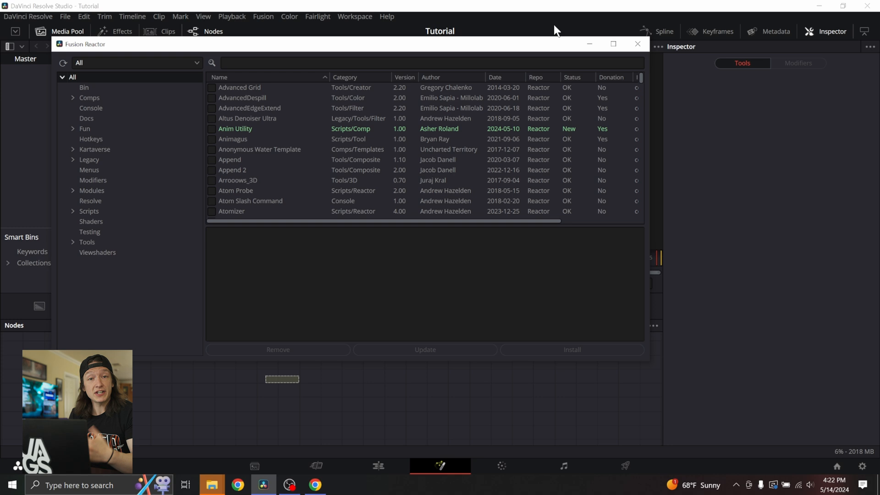
mouse_move(230, 118)
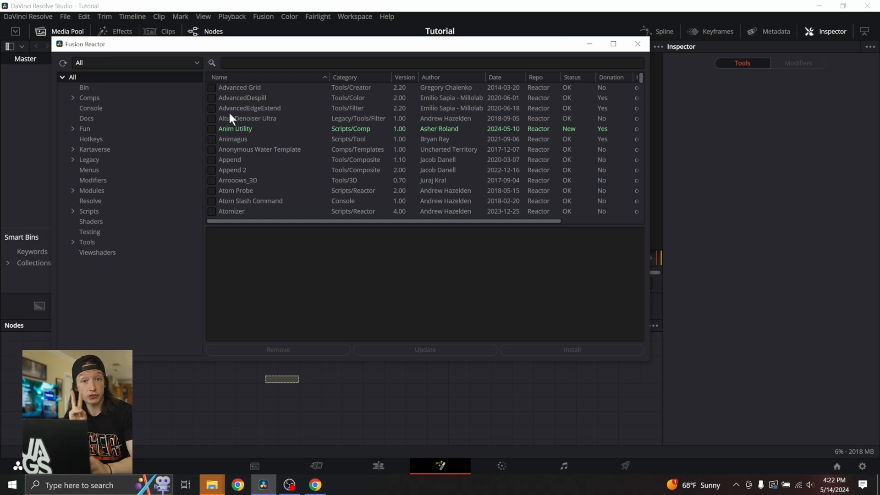
mouse_move(264, 46)
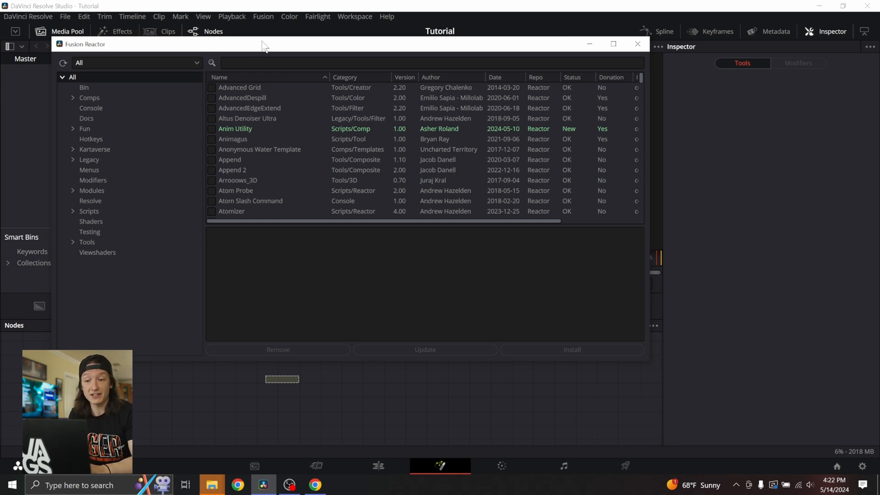
scroll(down, 3)
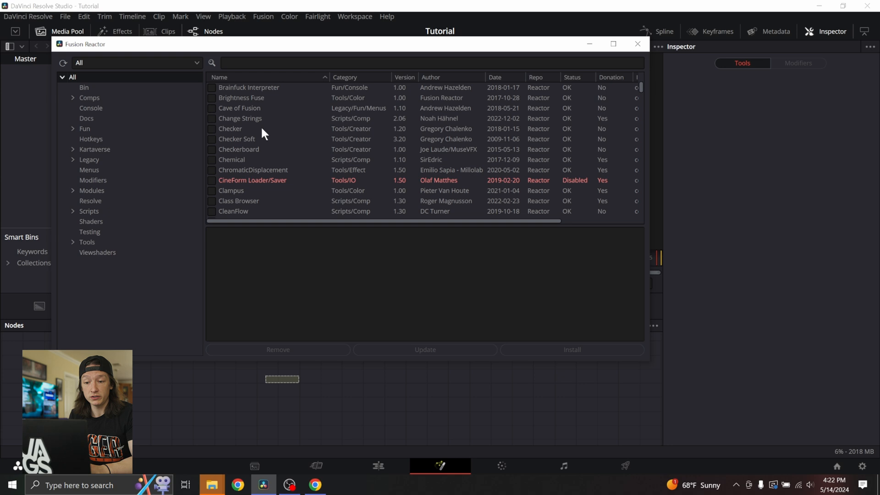
scroll(down, 3)
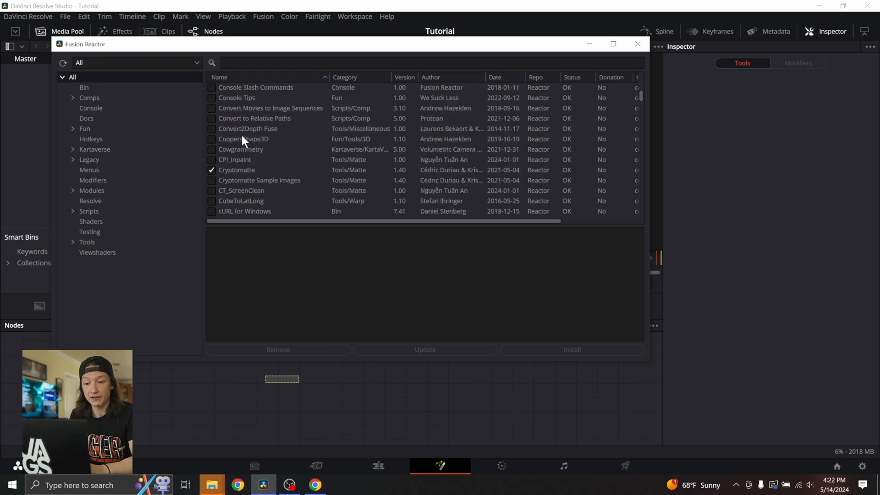
mouse_move(244, 175)
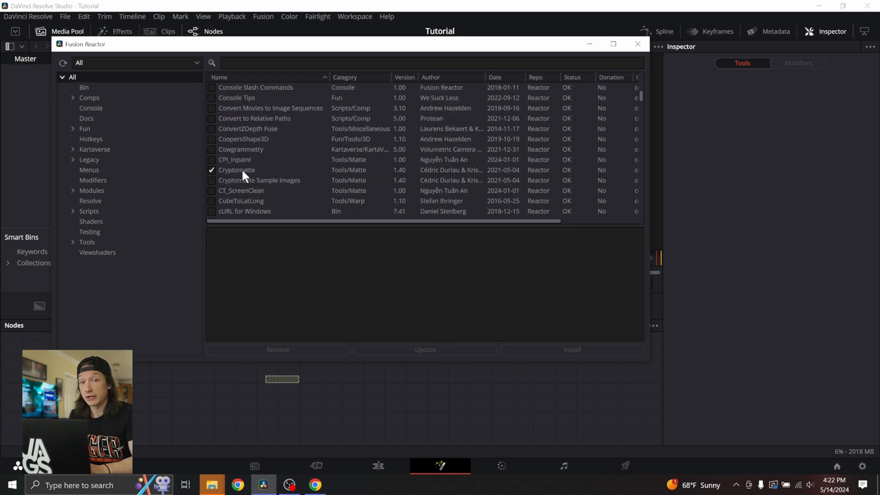
mouse_move(253, 163)
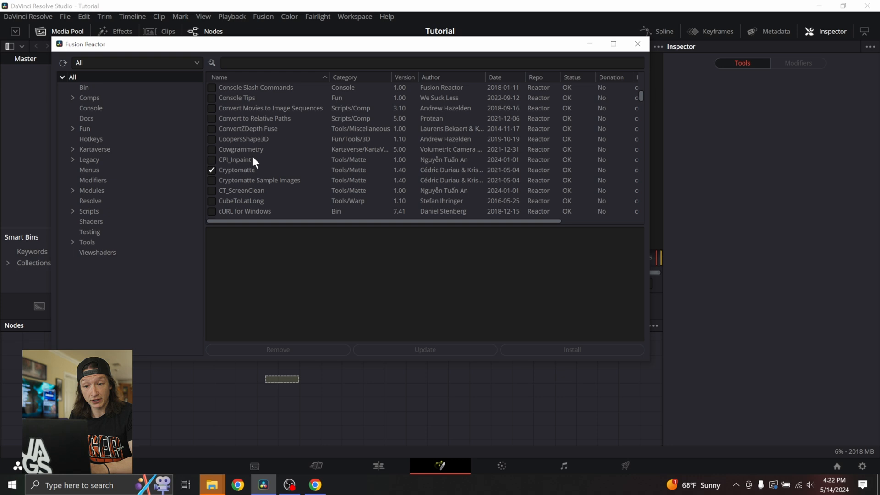
scroll(down, 3)
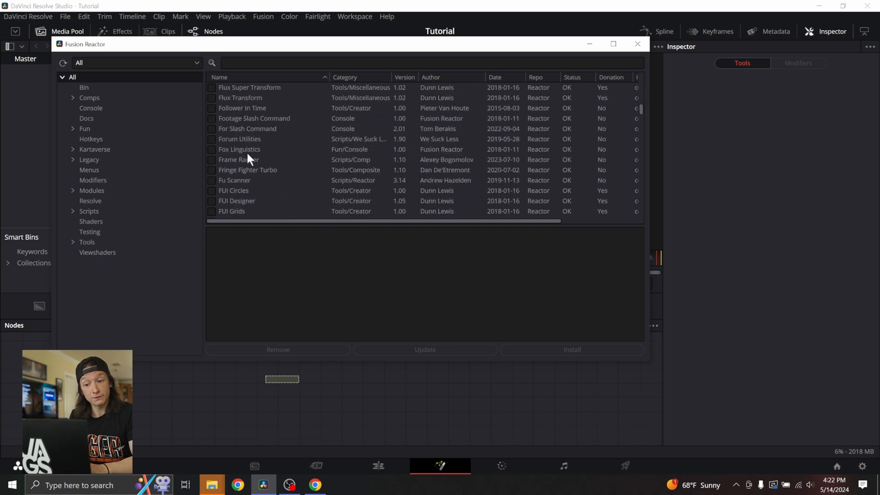
scroll(down, 3)
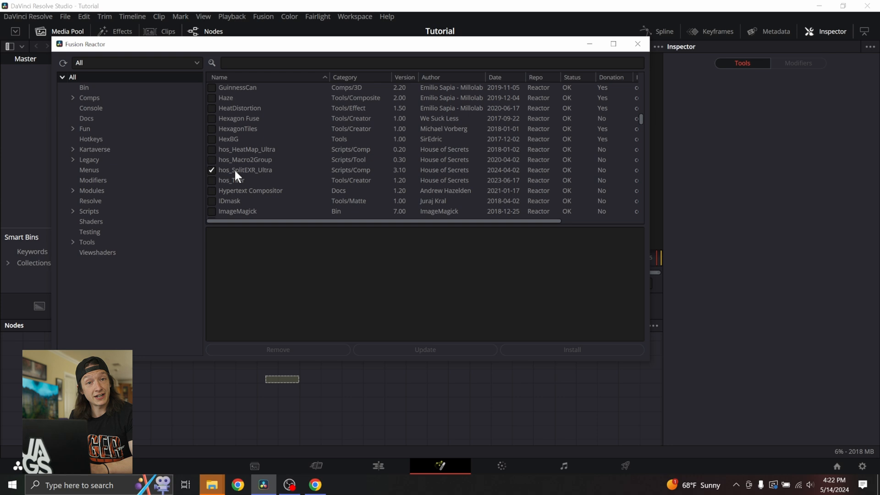
mouse_move(235, 178)
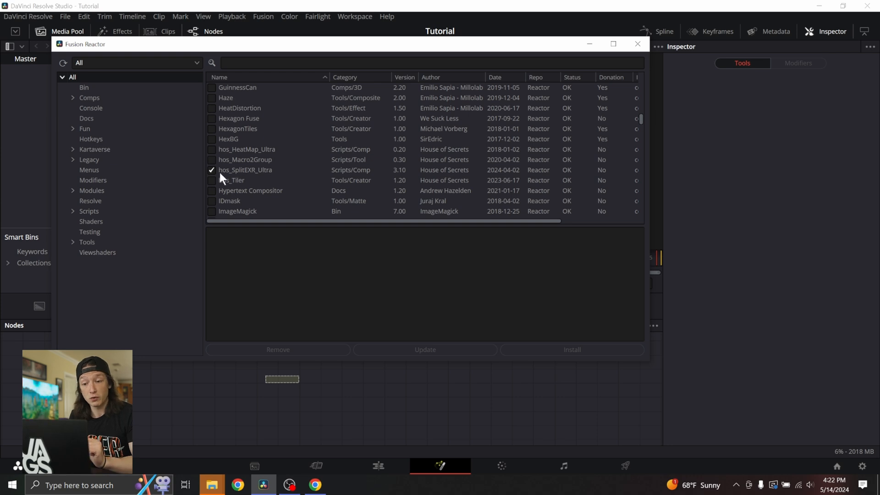
mouse_move(173, 100)
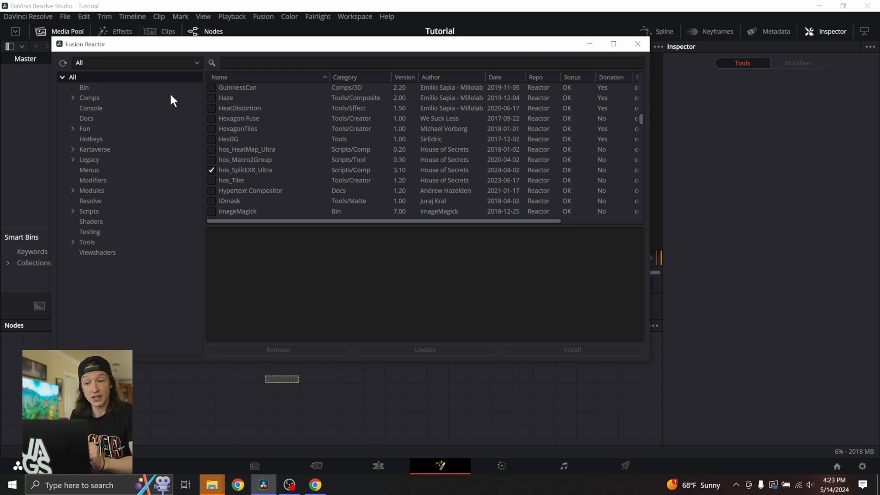
mouse_move(285, 130)
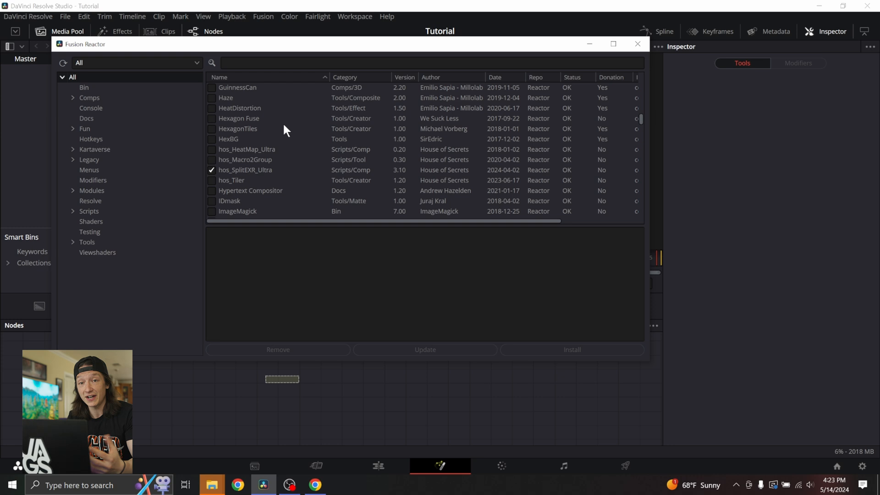
mouse_move(508, 78)
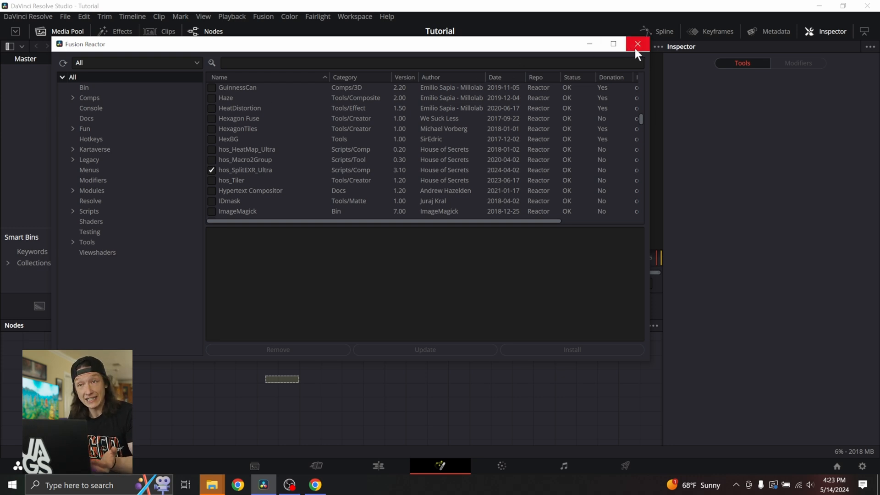
Step: Add a Loader node bringing in the PORTAL_COMP_1 EXR sequence
click(638, 44)
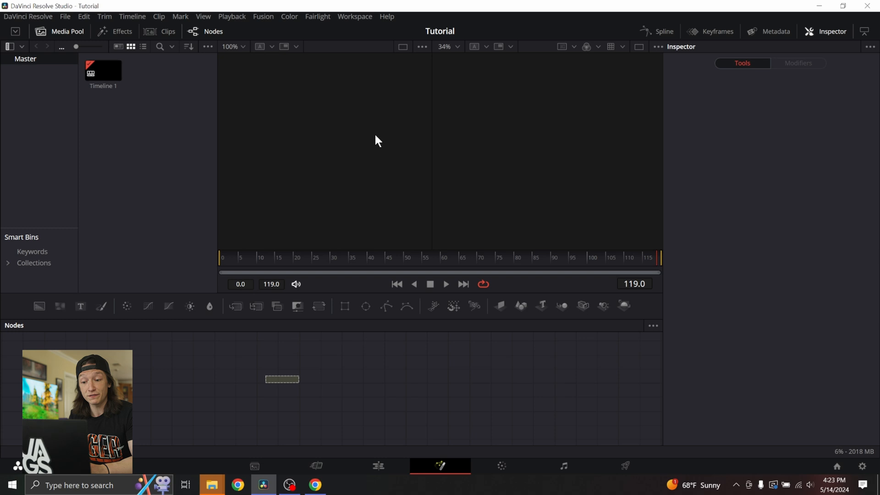
mouse_move(367, 135)
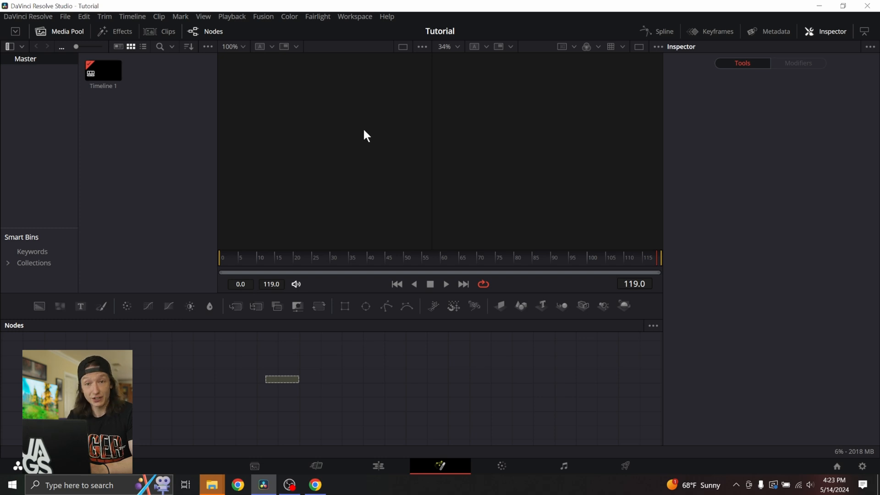
mouse_move(243, 393)
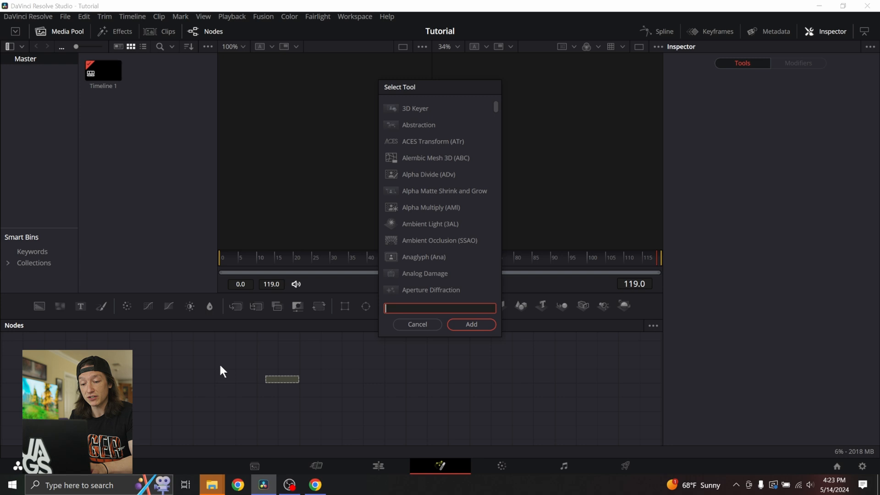
text(loa)
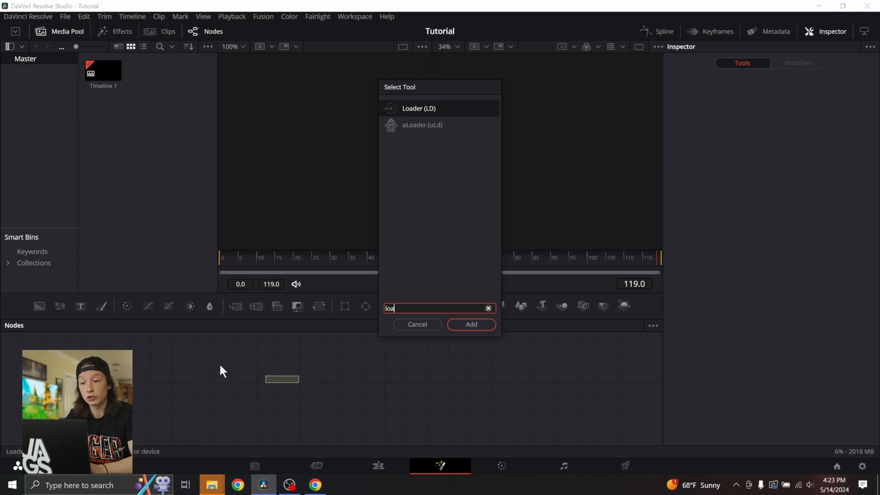
click(471, 324)
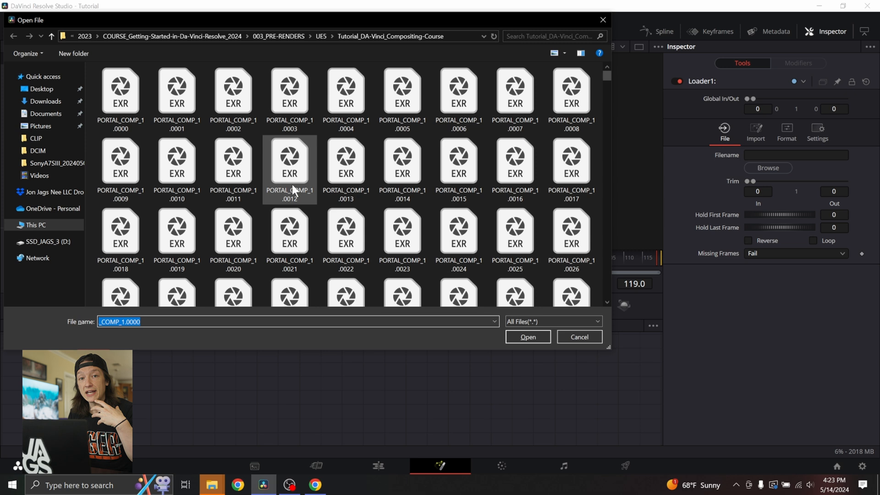
click(120, 93)
text(loa)
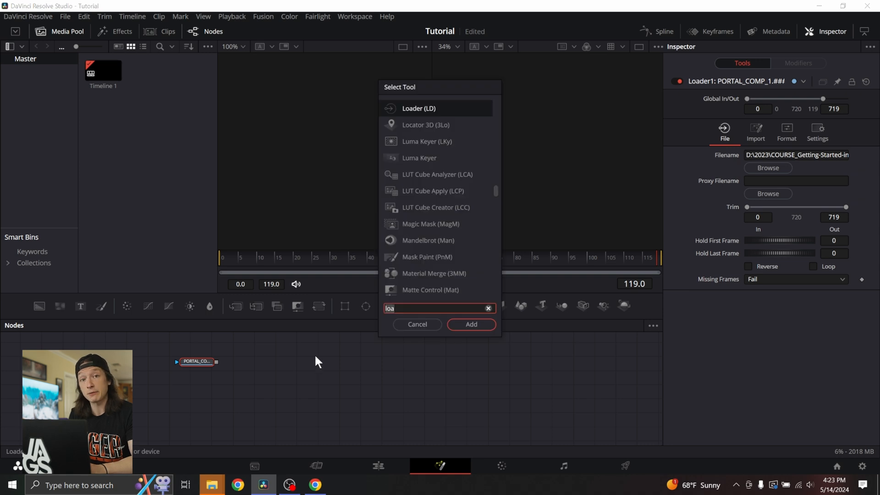
Step: Add a Media Out node to the comp
text(media)
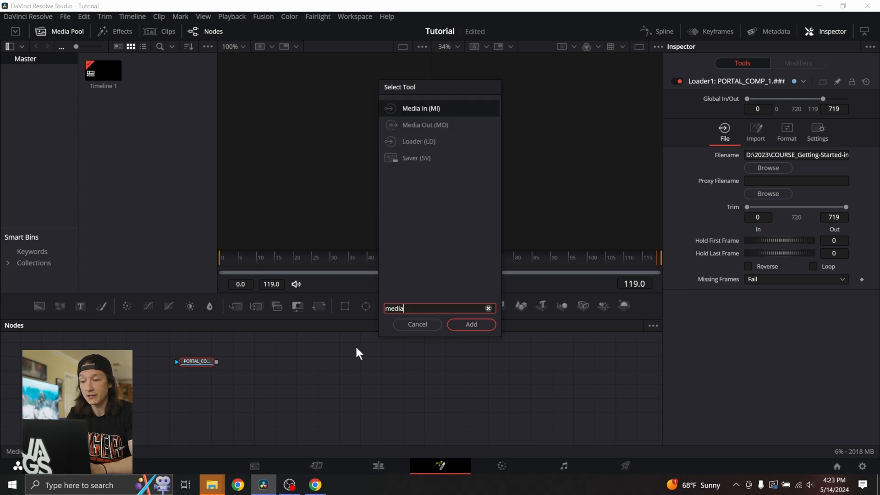
text(Media Out)
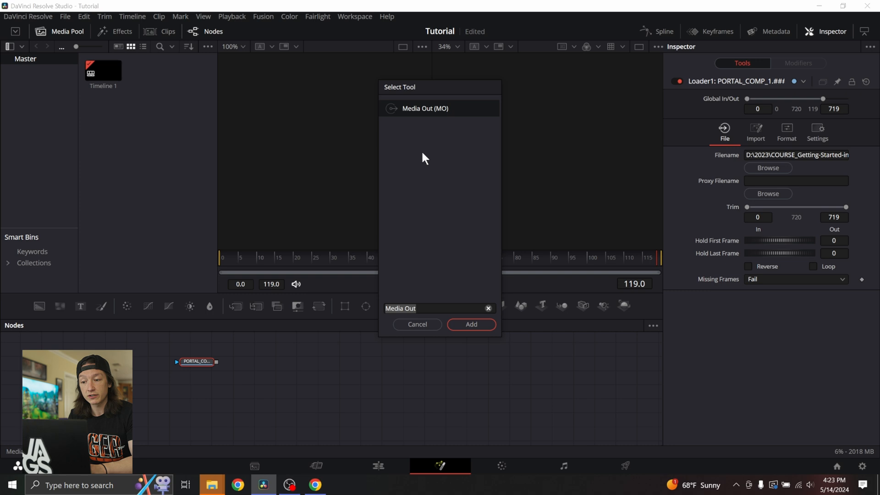
click(471, 325)
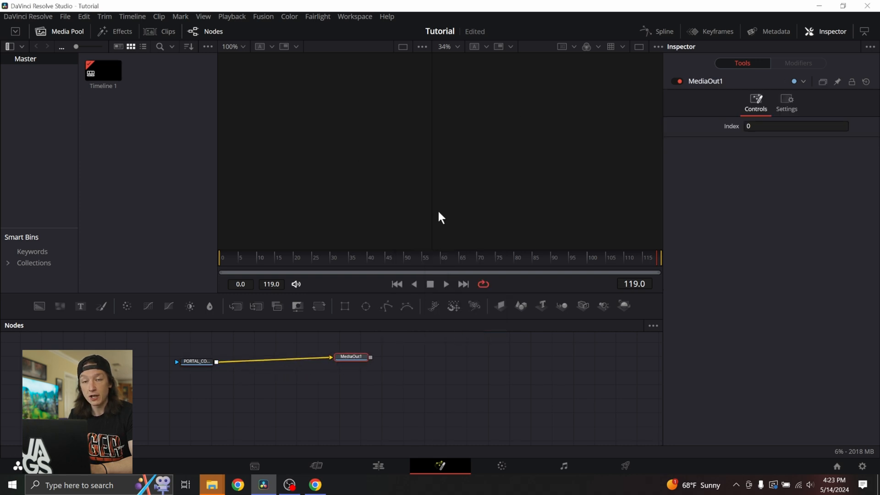
mouse_move(515, 139)
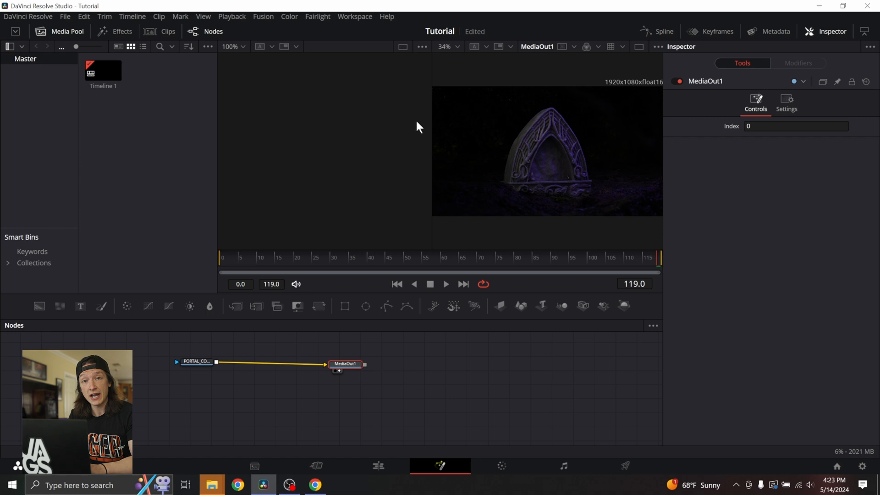
mouse_move(472, 115)
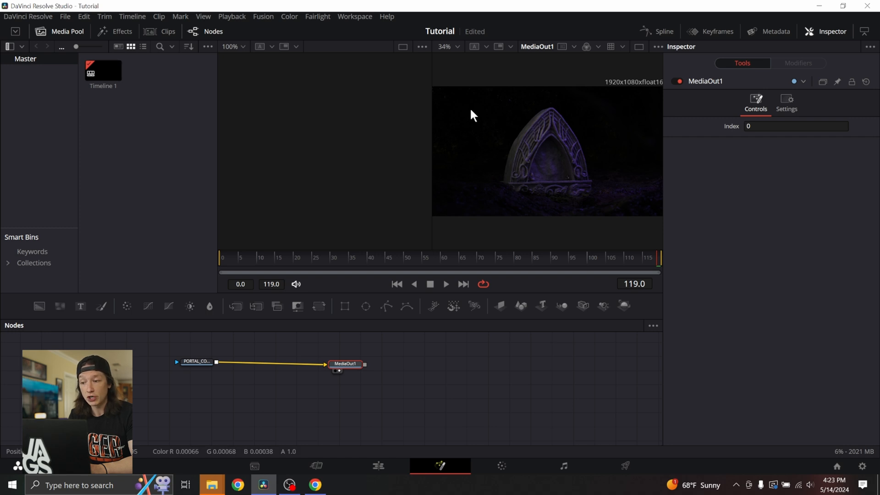
mouse_move(495, 119)
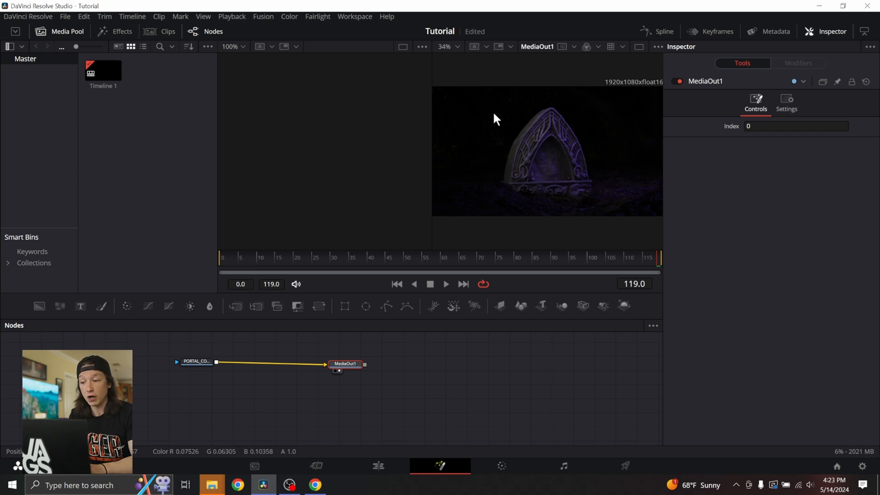
mouse_move(506, 73)
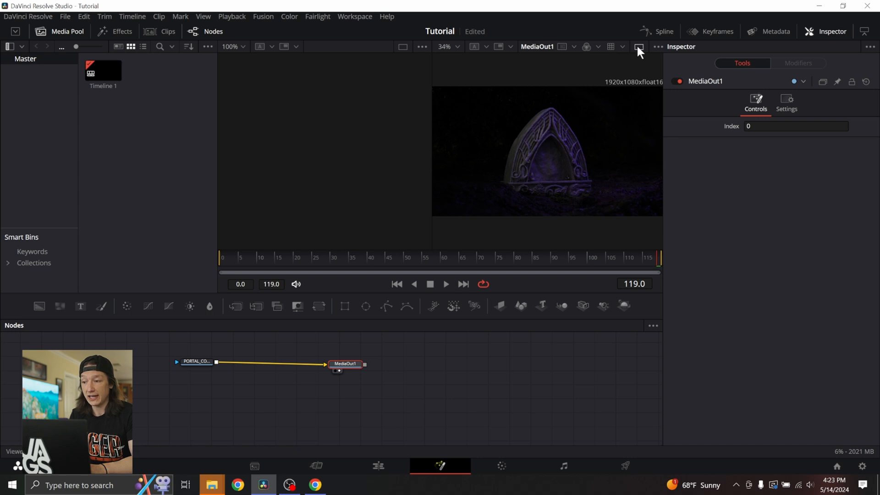
mouse_move(638, 47)
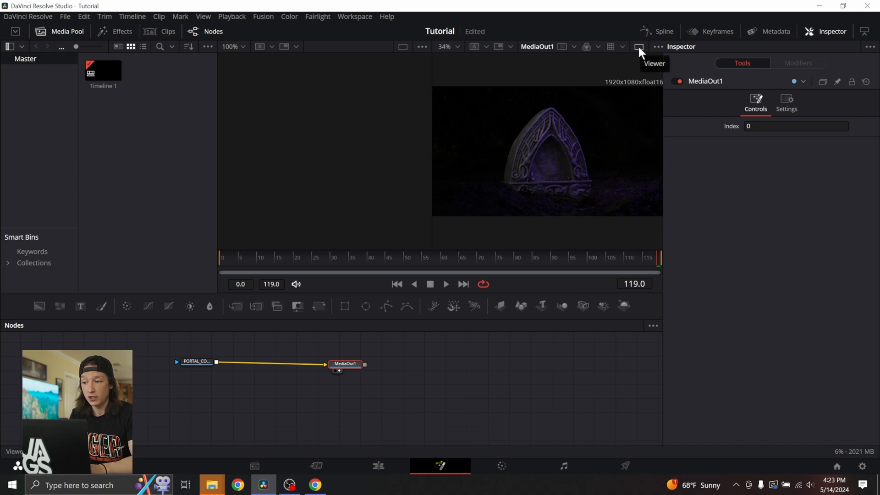
Step: Change the viewer layout to display the MediaOut1 portal render
click(637, 47)
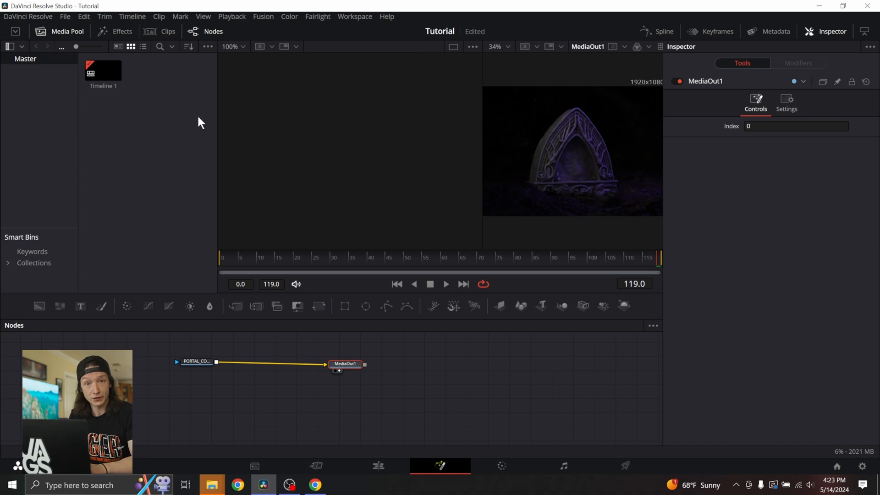
mouse_move(443, 348)
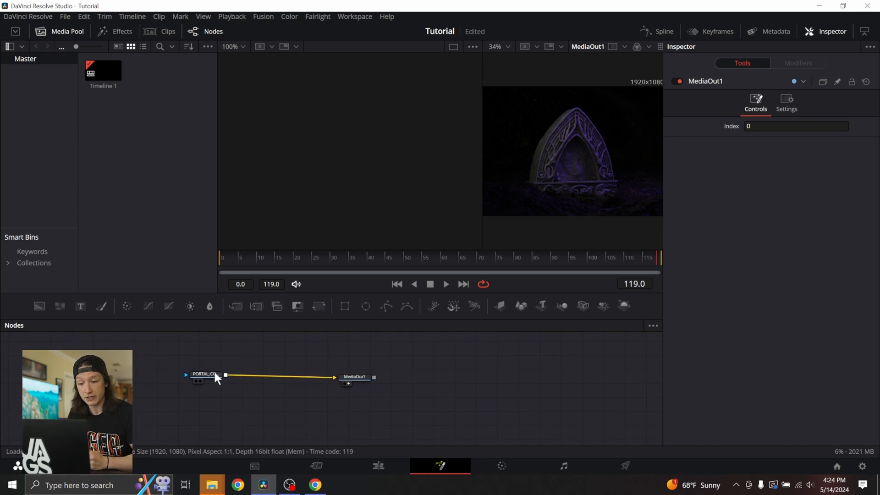
Step: Check Loader1's OpenEXR Format channels, confirming only RGBA is mapped, then collapse Channels
click(205, 376)
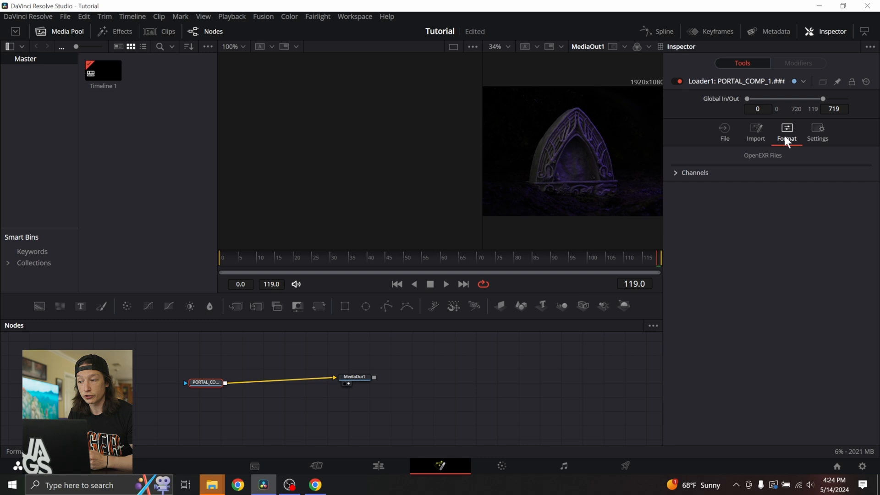
click(694, 173)
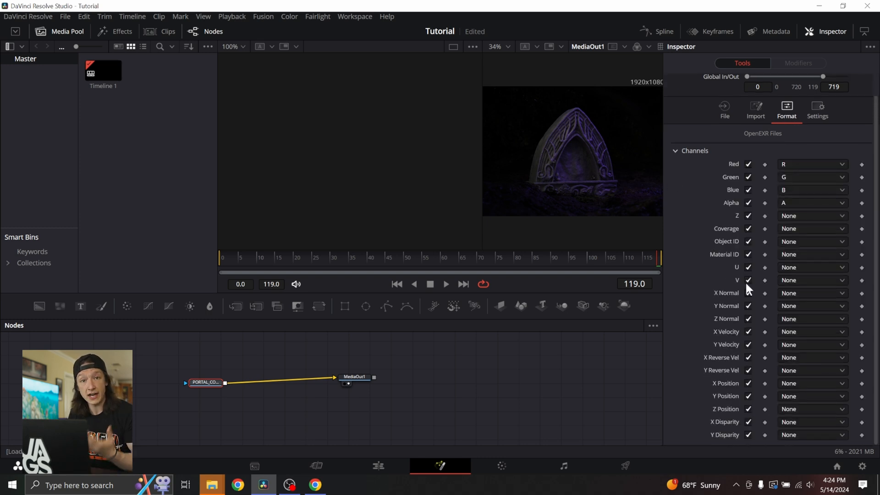
mouse_move(747, 273)
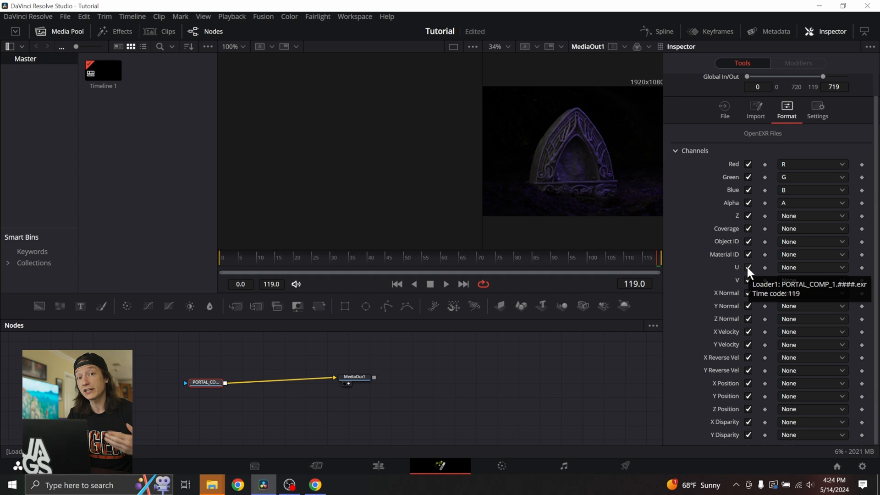
mouse_move(720, 157)
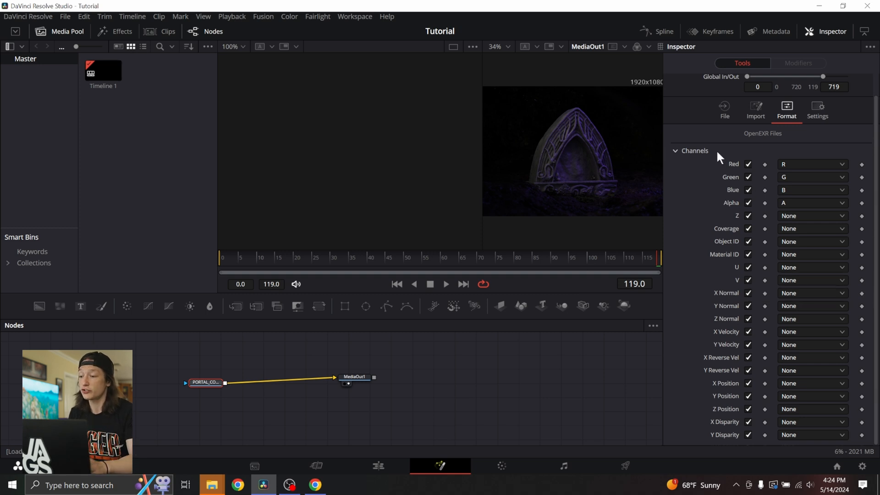
click(203, 382)
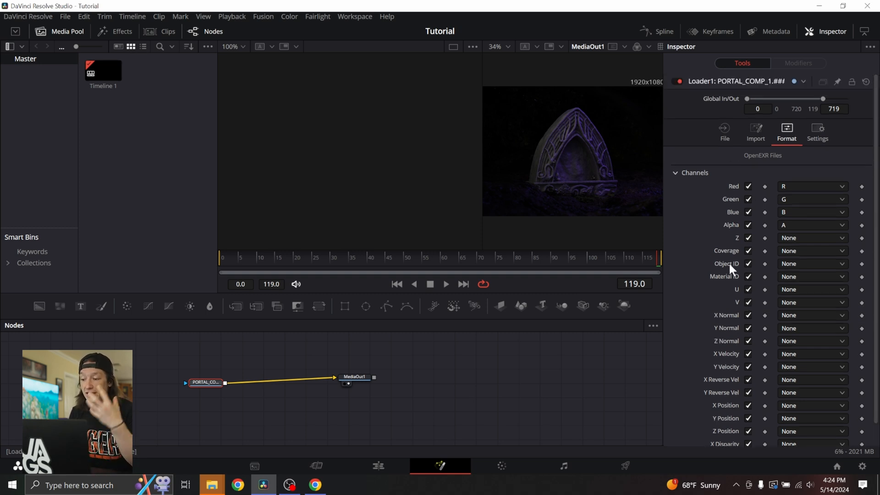
mouse_move(679, 238)
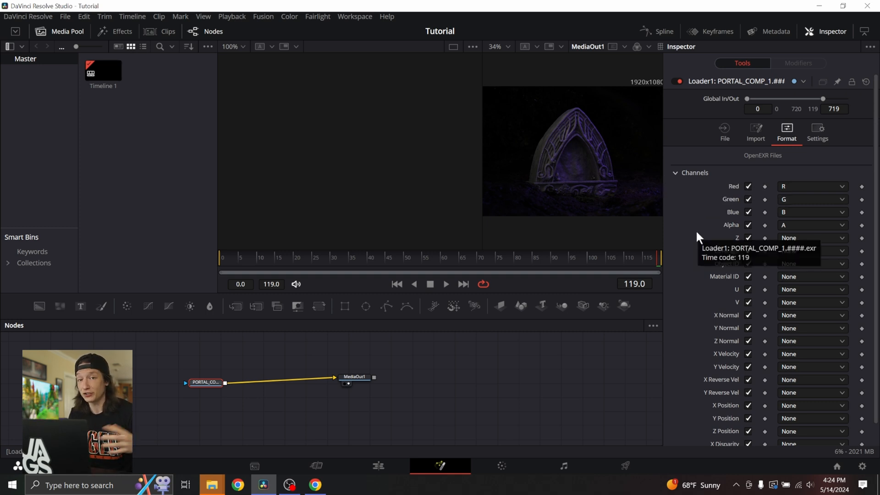
mouse_move(676, 179)
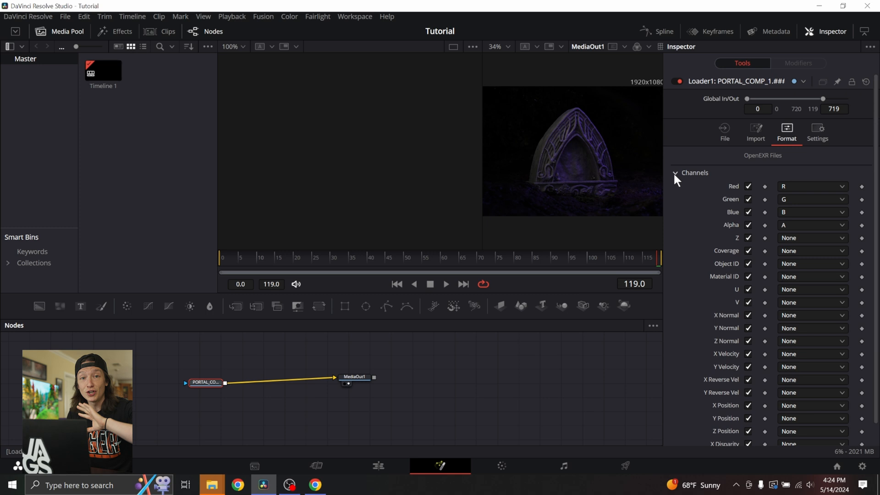
click(675, 173)
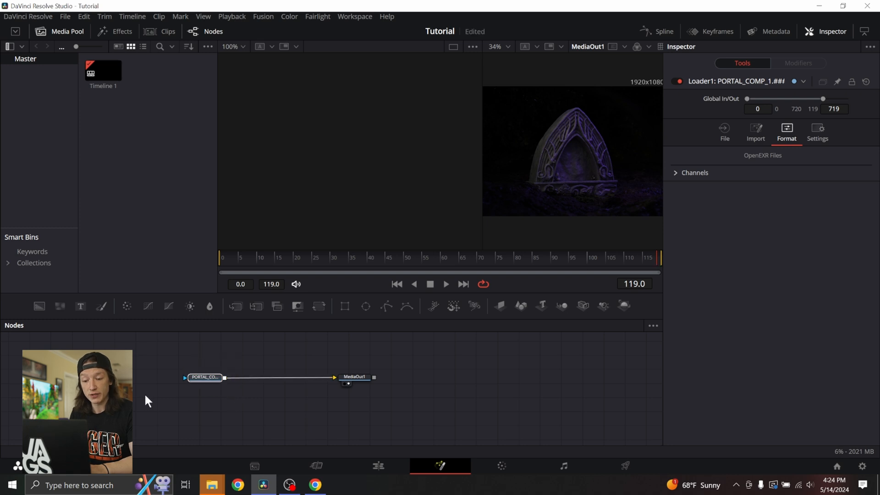
mouse_move(331, 21)
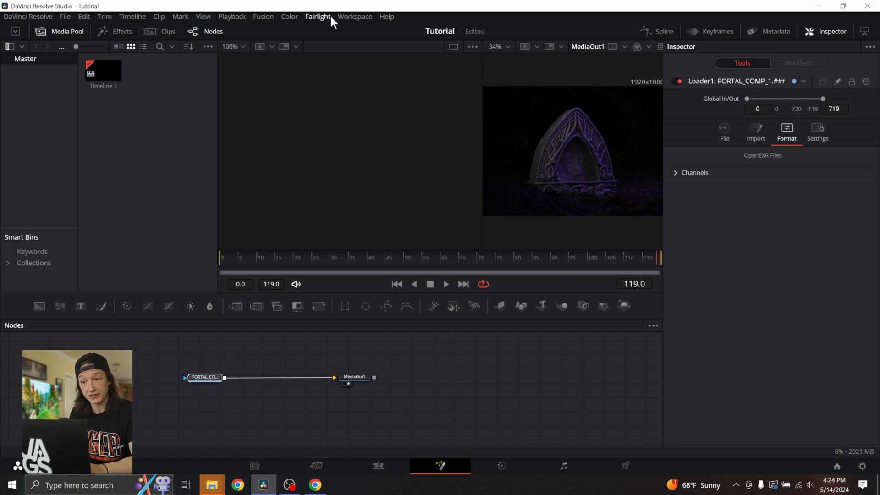
Step: Run Workspace > Scripts > hos_SplitEXR_Ultra to split the EXR into layer loaders
click(355, 17)
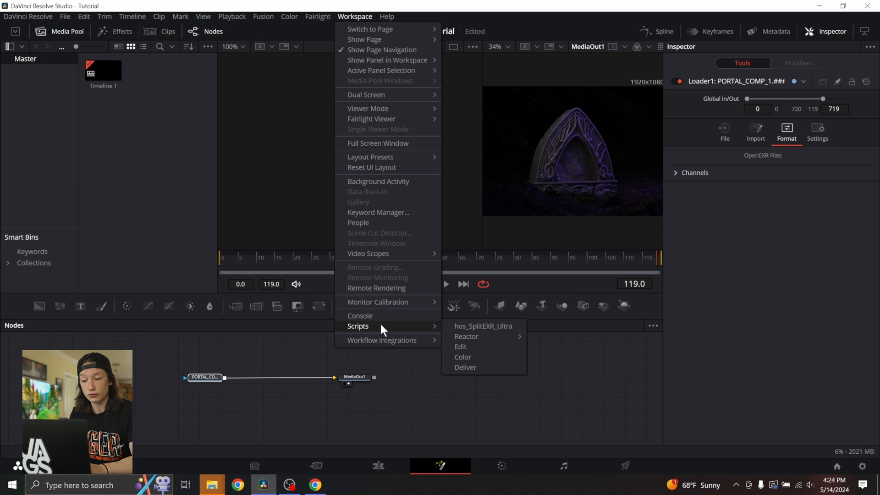
mouse_move(482, 326)
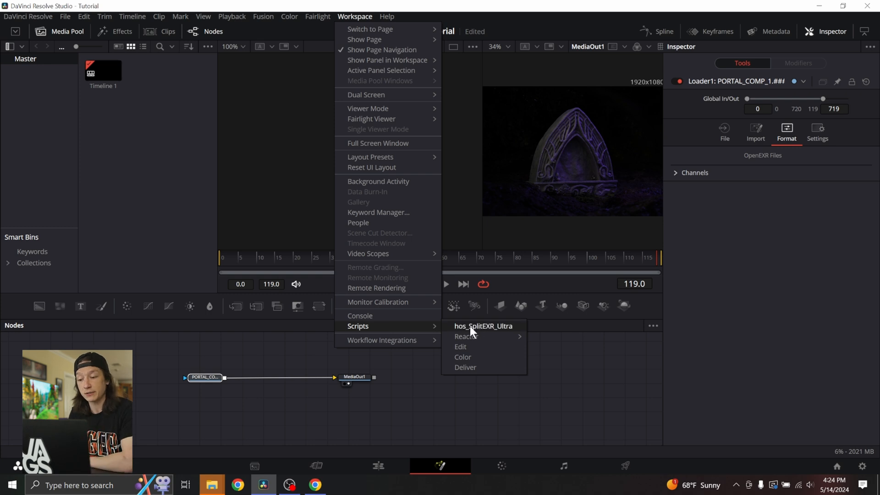
click(483, 326)
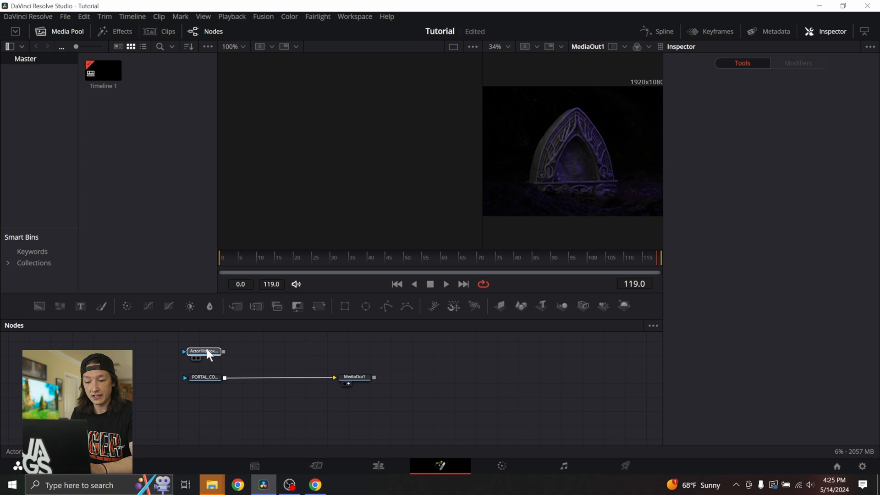
Step: Select the ActorHitProxyMask00 loader and attach a Cryptomatte1 node after it
click(204, 351)
text(Media Out)
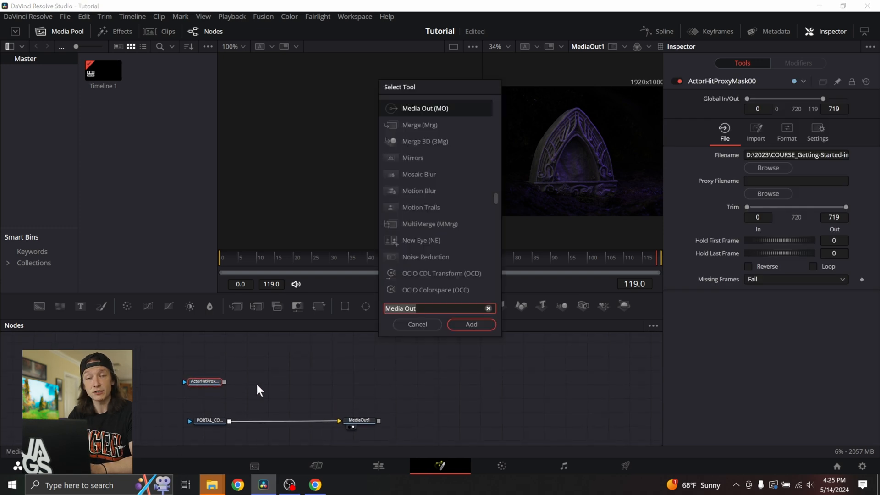
text(cry)
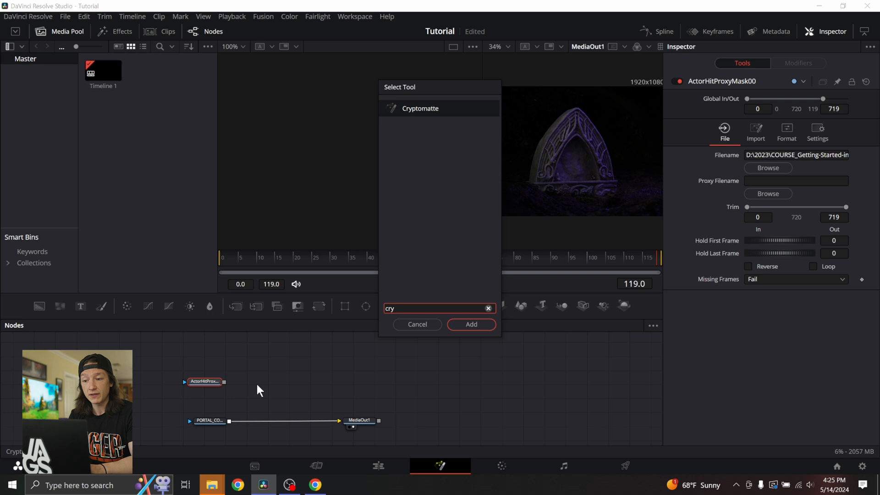
click(420, 108)
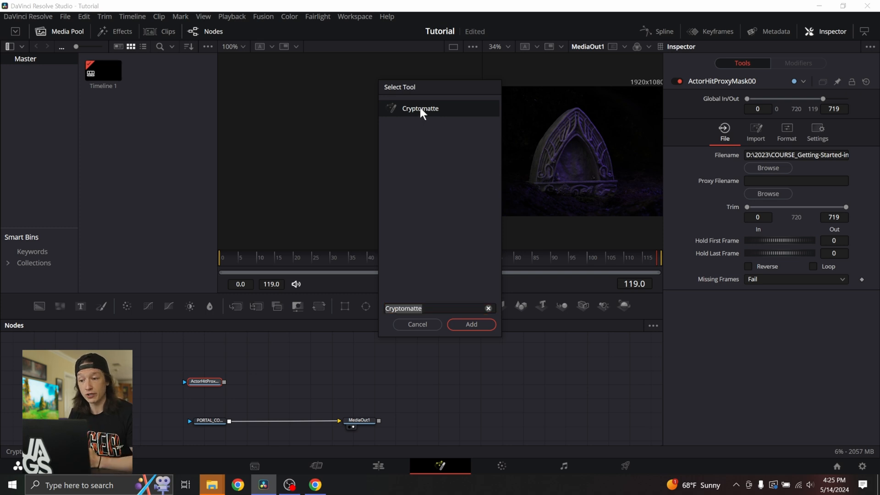
click(470, 324)
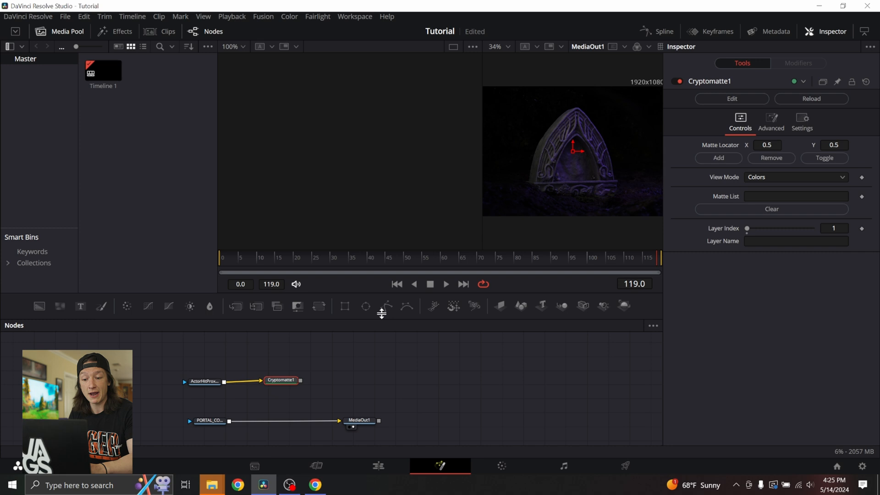
mouse_move(398, 161)
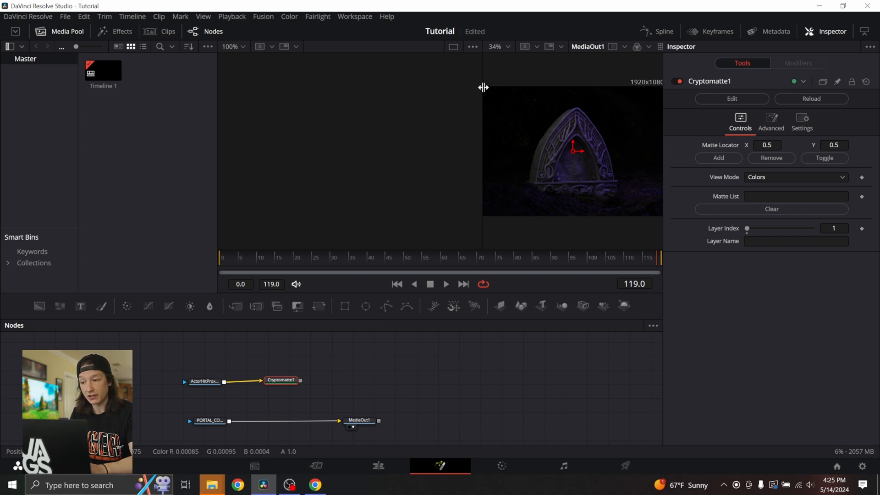
Step: Show Cryptomatte1's colour-coded ActorHitProxyMask layer in the left viewer
click(652, 47)
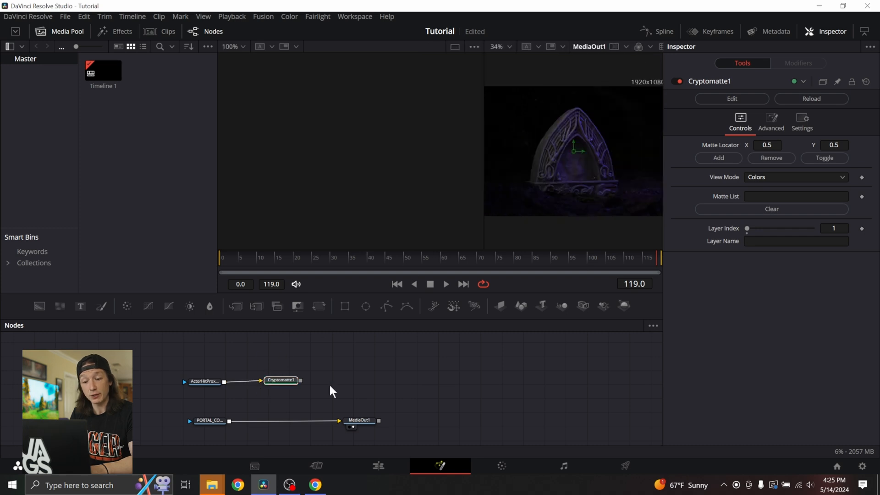
mouse_move(308, 369)
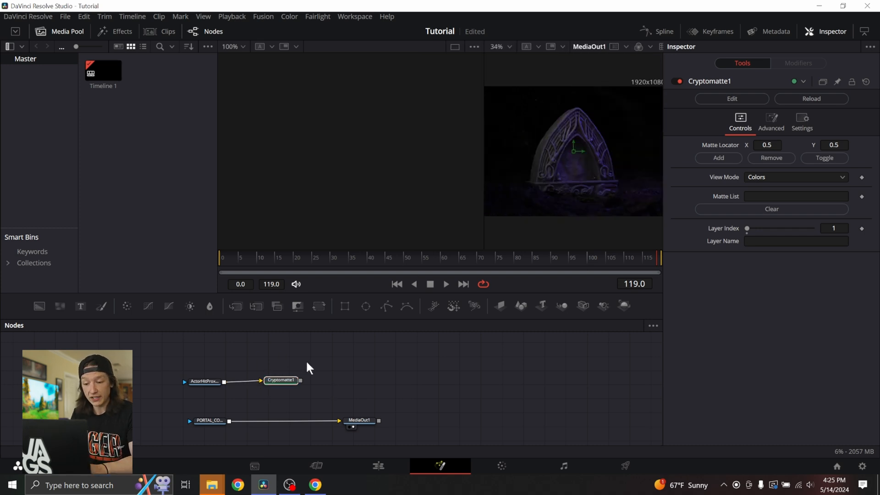
click(280, 380)
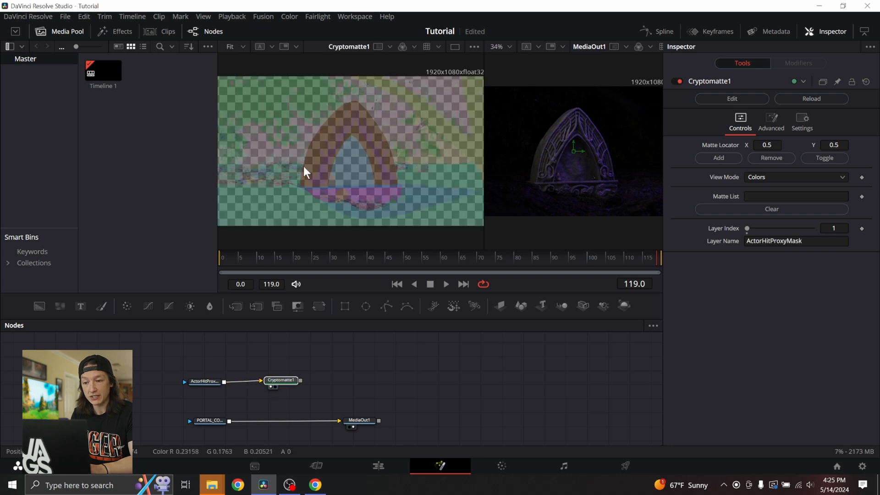
mouse_move(372, 148)
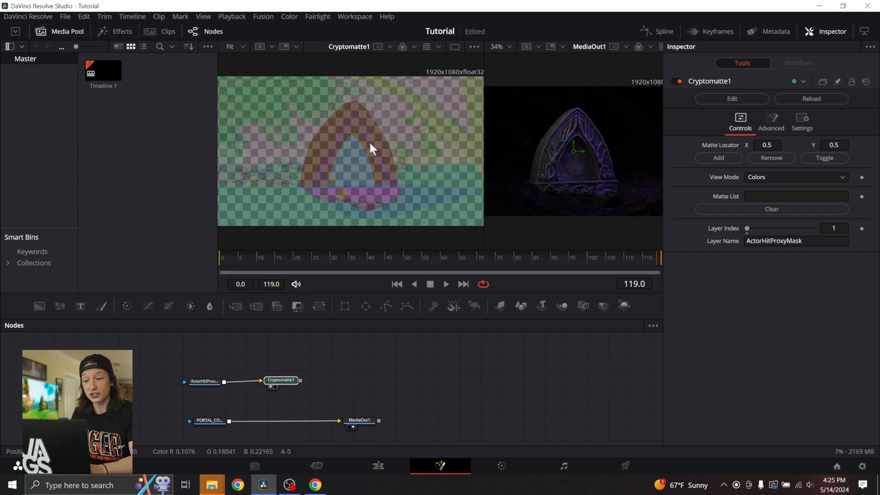
mouse_move(335, 151)
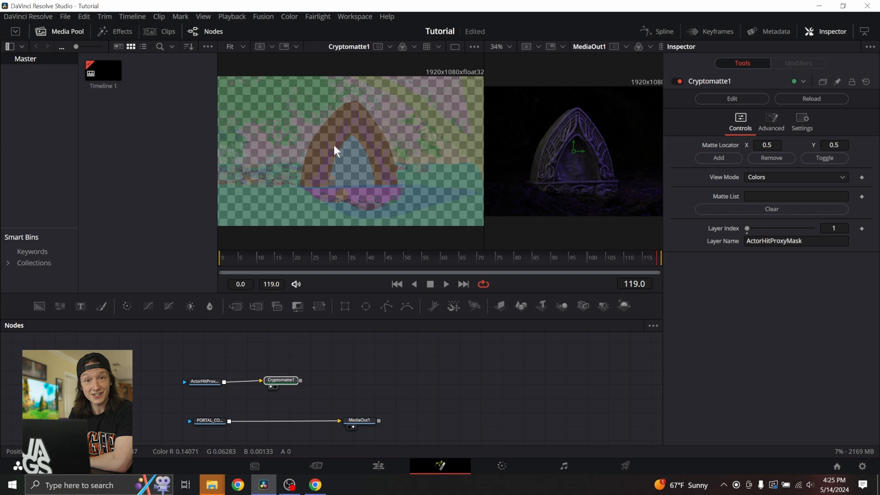
mouse_move(295, 285)
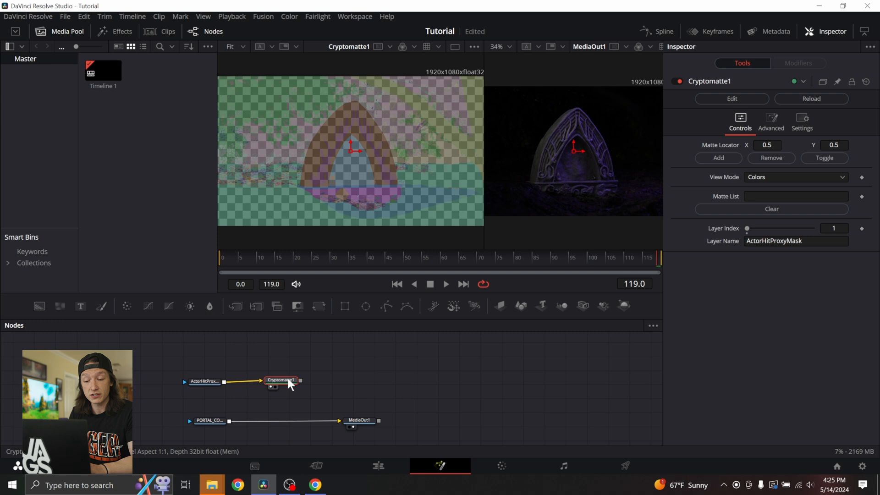
mouse_move(353, 149)
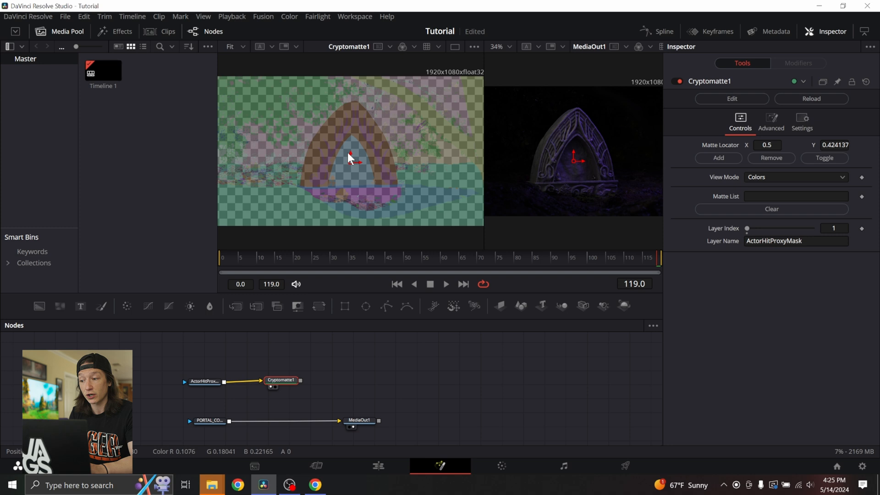
Step: Add the portal arch's StaticMeshComponent ID to Cryptomatte1's Matte List
click(718, 158)
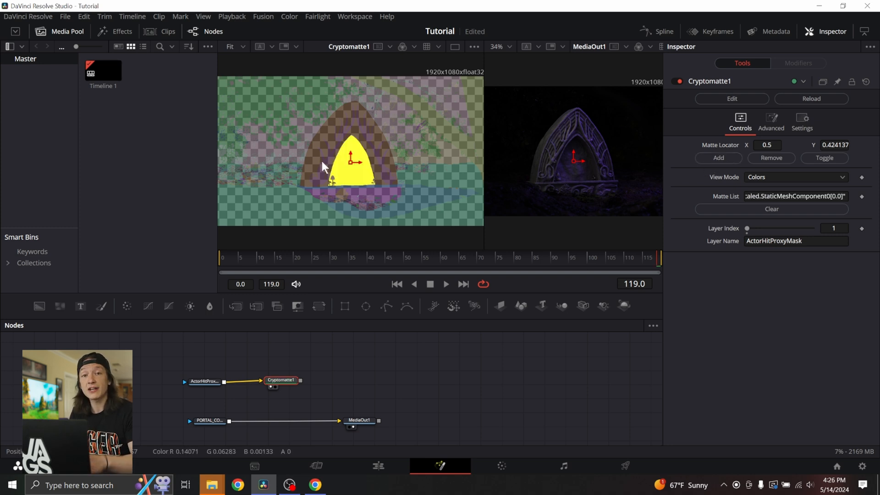
mouse_move(294, 139)
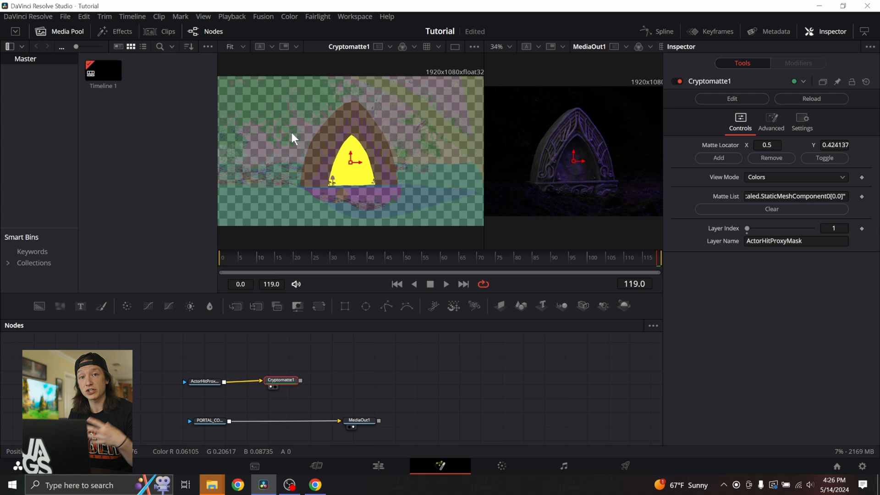
mouse_move(489, 137)
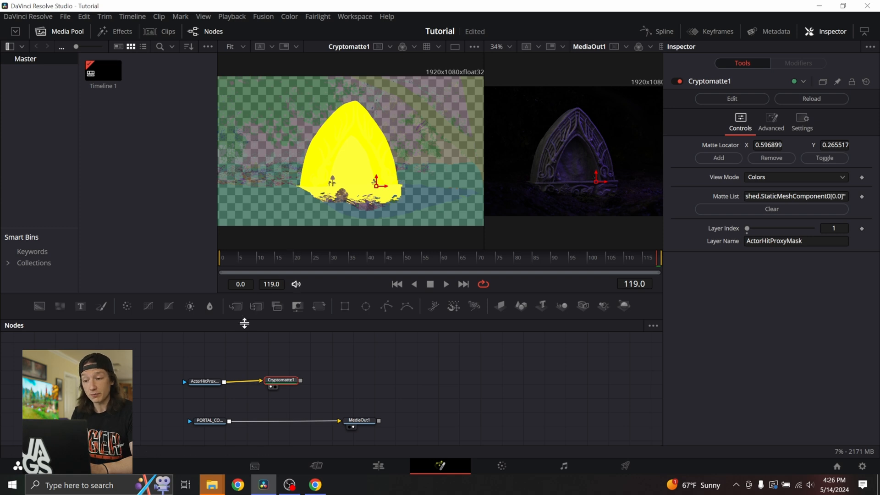
mouse_move(269, 376)
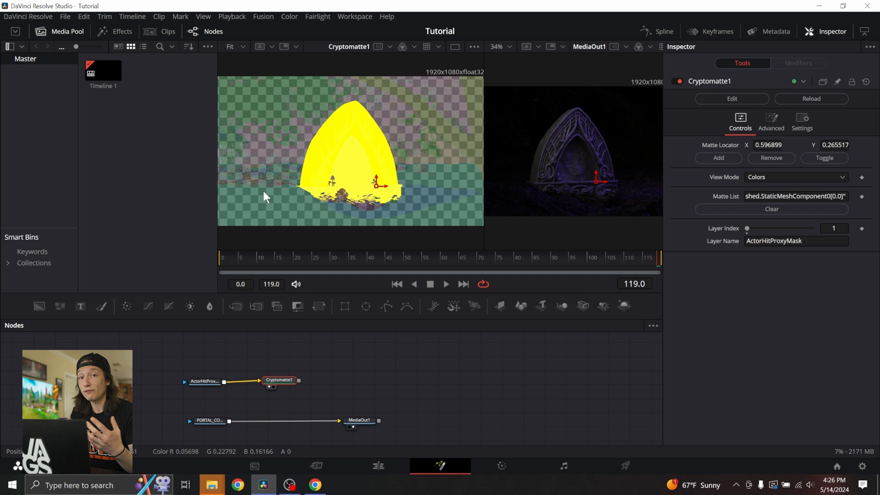
click(280, 380)
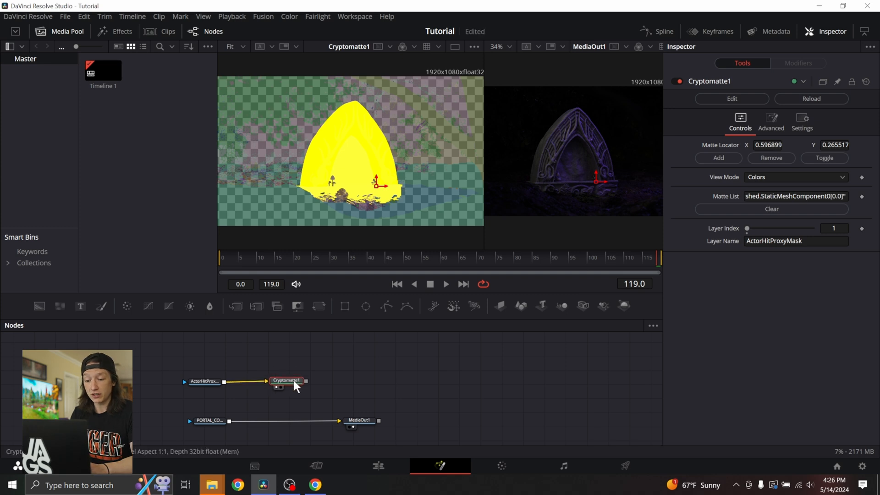
mouse_move(323, 393)
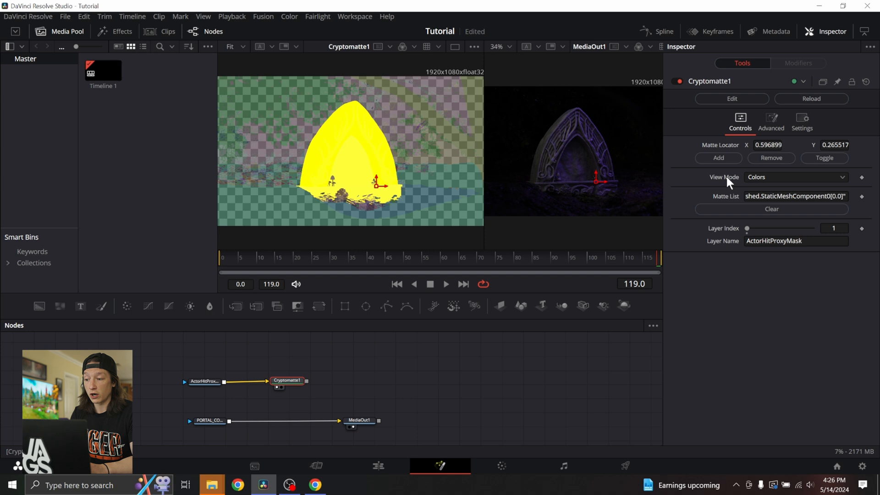
Step: Cycle Cryptomatte1's View Mode through Matte, Beauty and Edges, ending on Matte
click(794, 177)
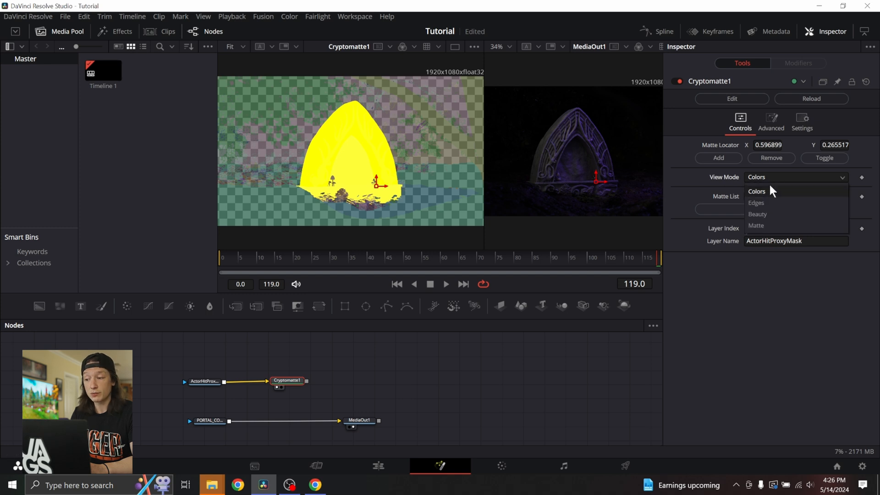
click(756, 225)
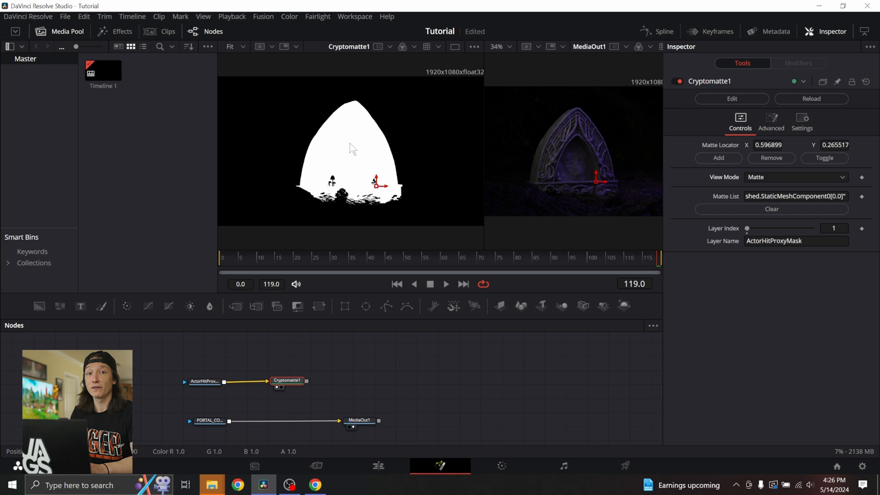
click(795, 177)
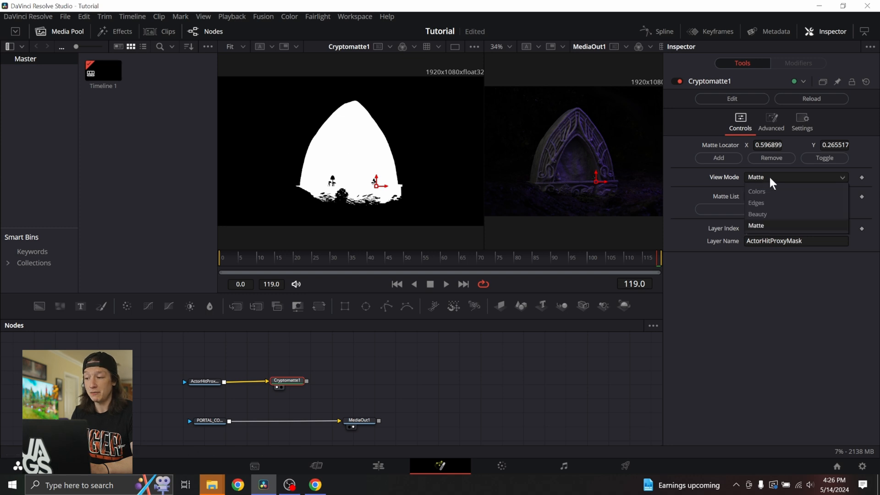
click(758, 214)
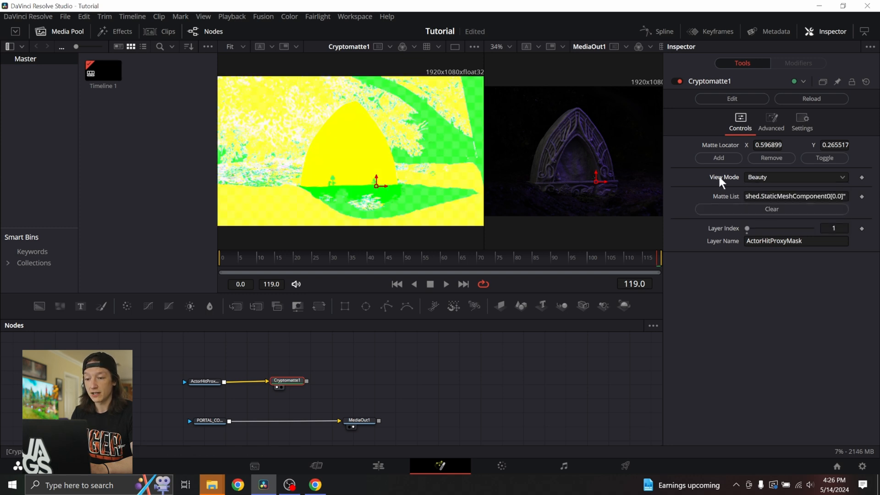
click(795, 177)
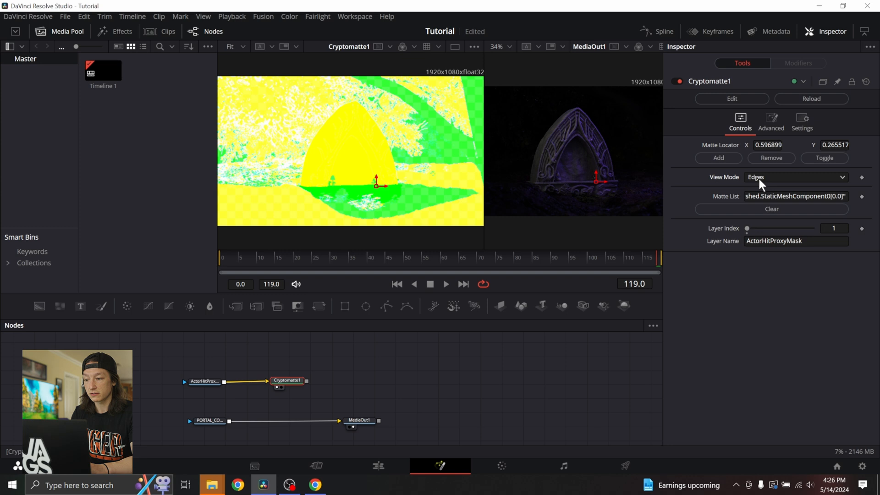
click(793, 176)
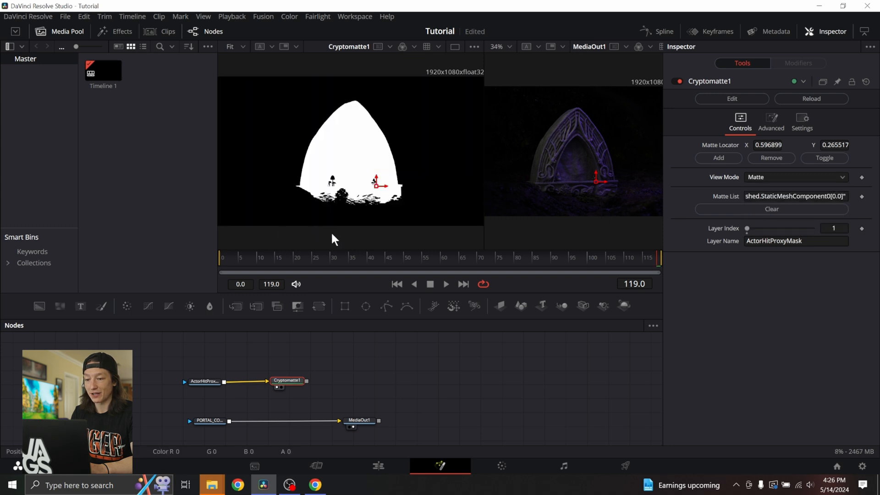
click(287, 381)
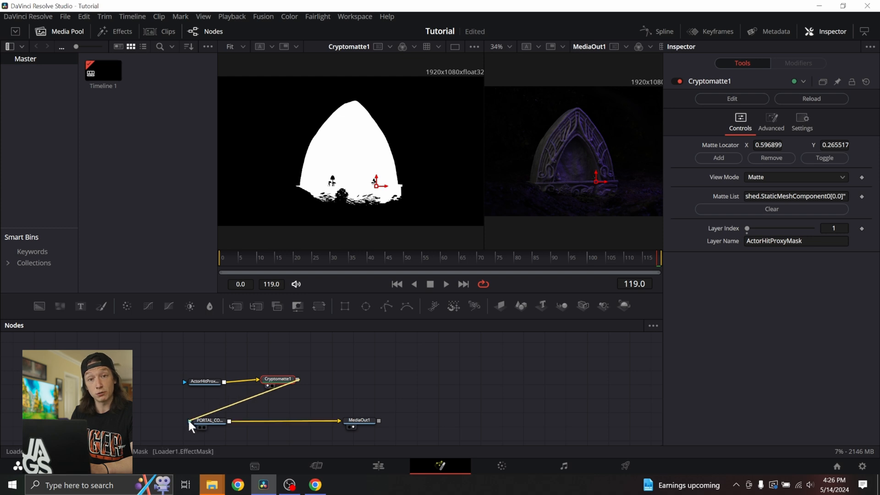
Step: Feed Cryptomatte1's matte into the PORTAL_COMP loader's effect mask and inspect the loader
click(214, 420)
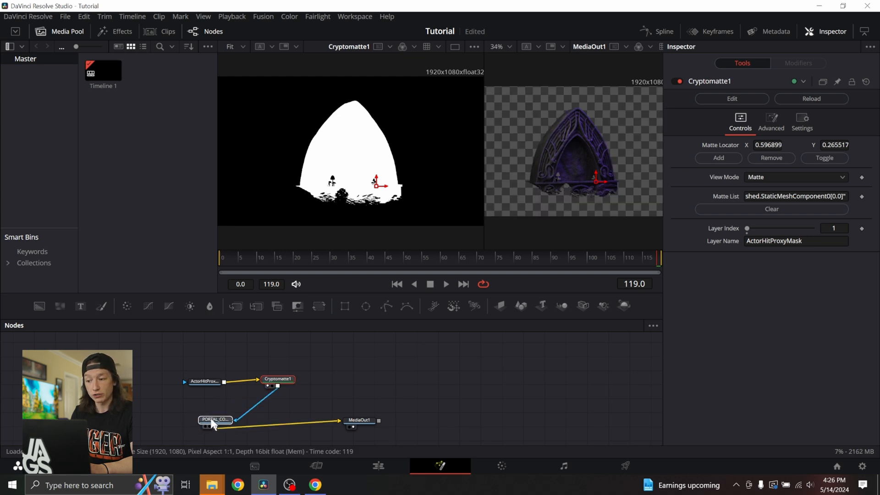
click(215, 420)
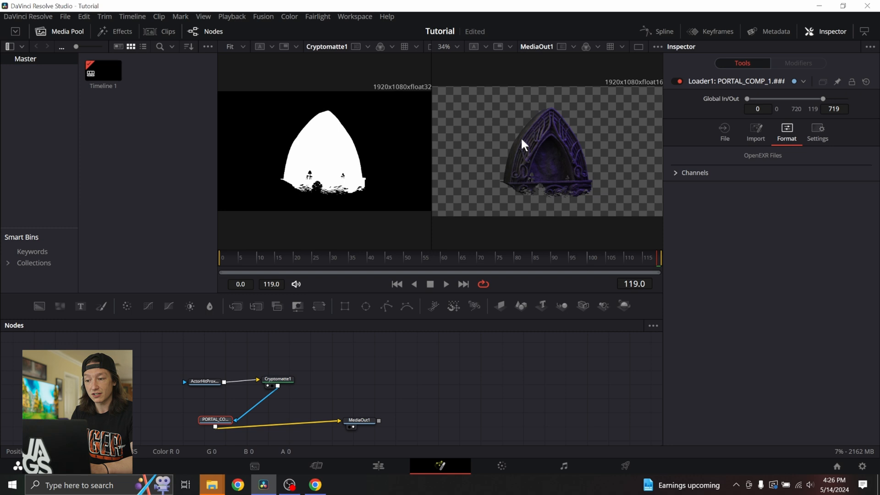
mouse_move(510, 115)
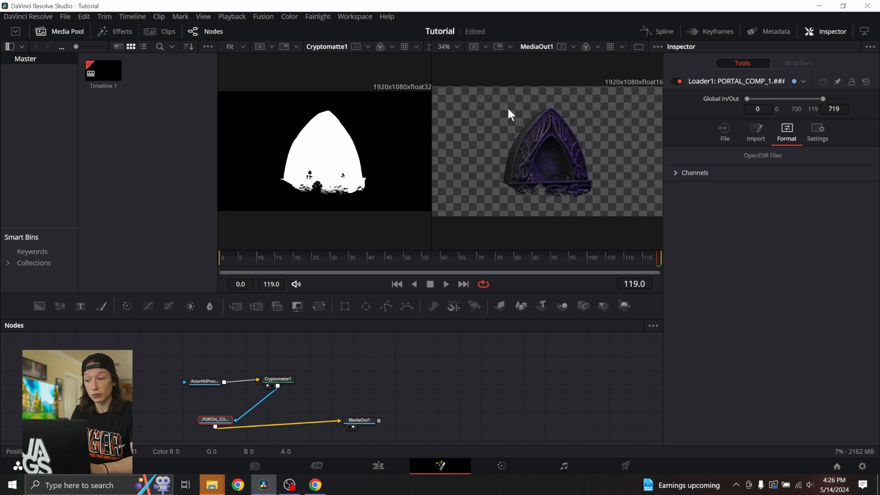
mouse_move(510, 188)
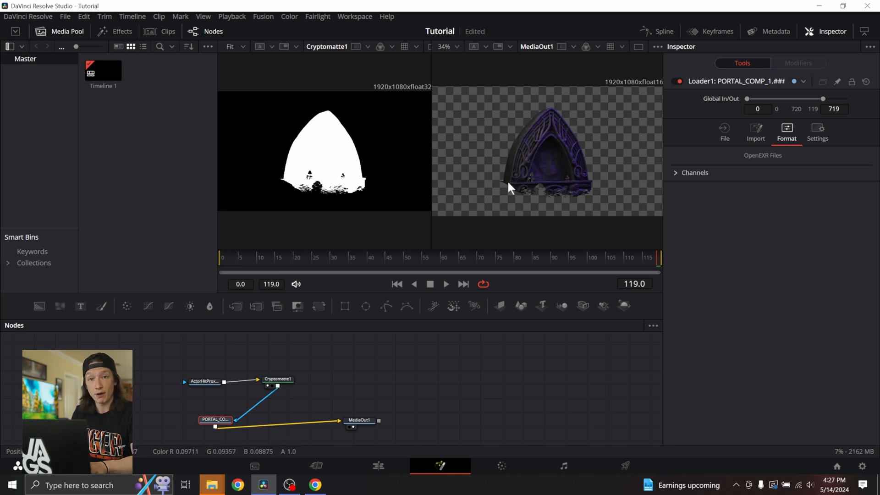
mouse_move(516, 166)
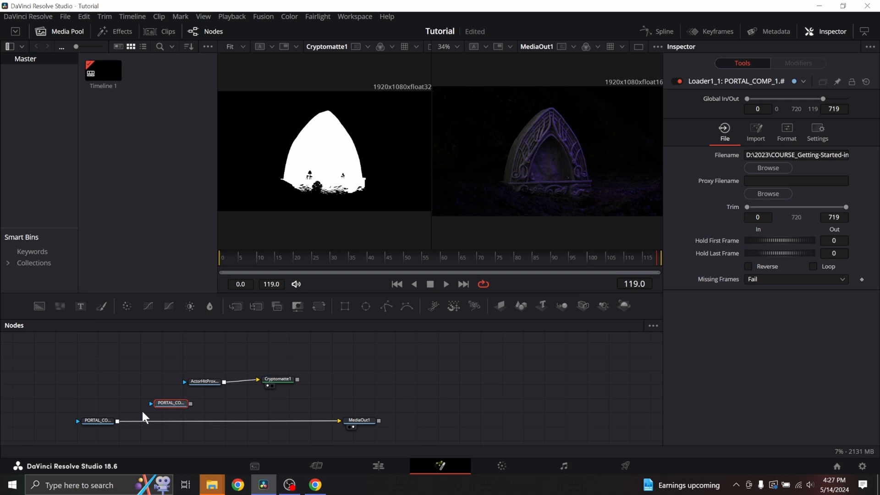
mouse_move(123, 420)
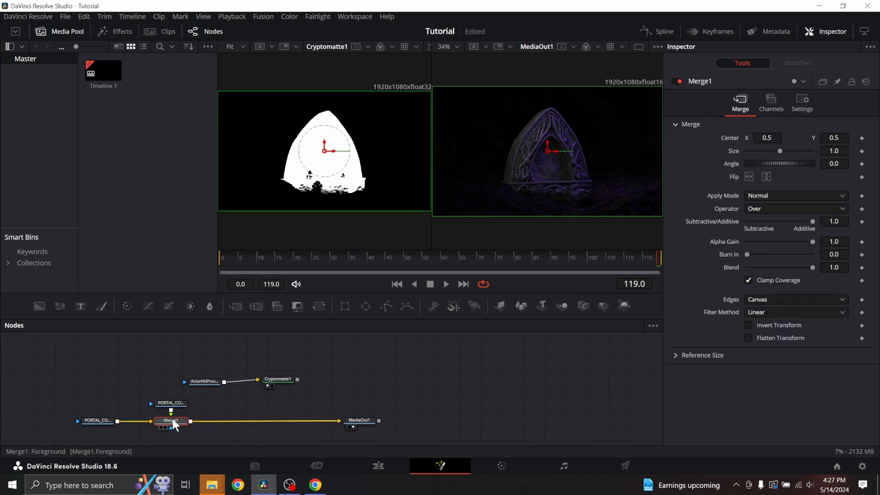
Step: Composite a pasted PORTAL_COMP loader copy over the original via Merge1 into MediaOut1
click(170, 395)
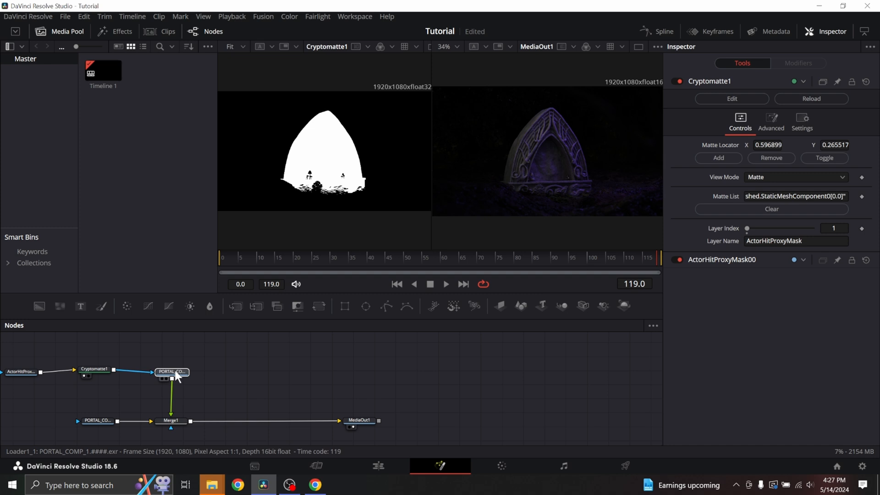
Step: Add a Brightness/Contrast node after Loader1_1 with gain 1.95
click(171, 372)
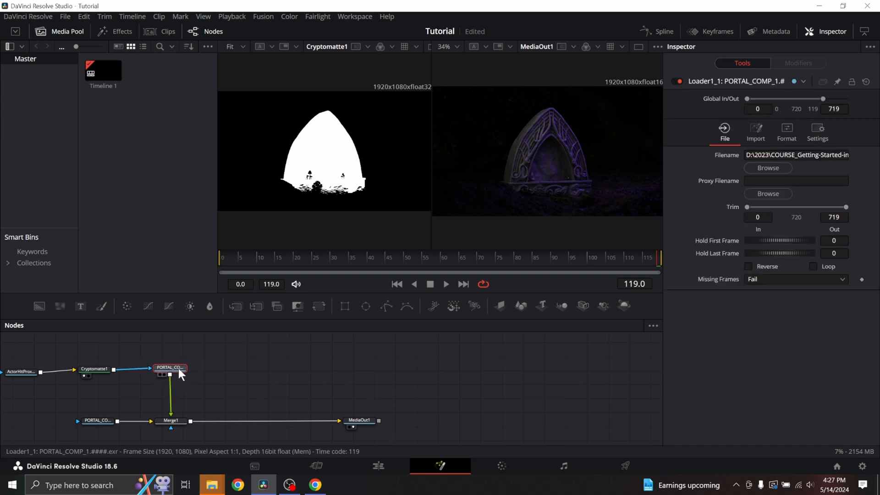
mouse_move(190, 306)
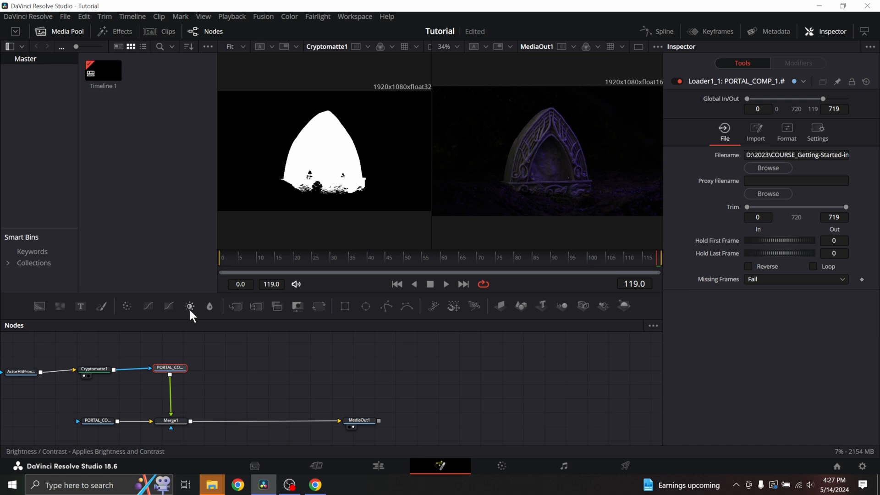
click(190, 306)
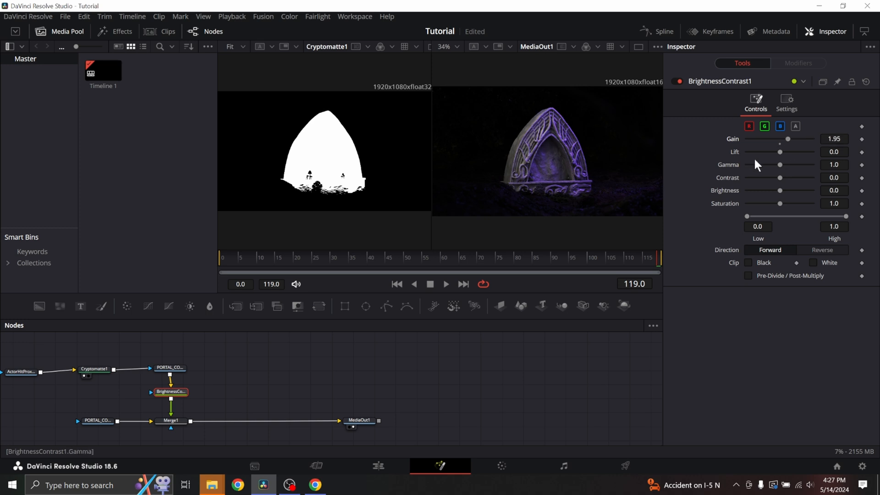
mouse_move(550, 187)
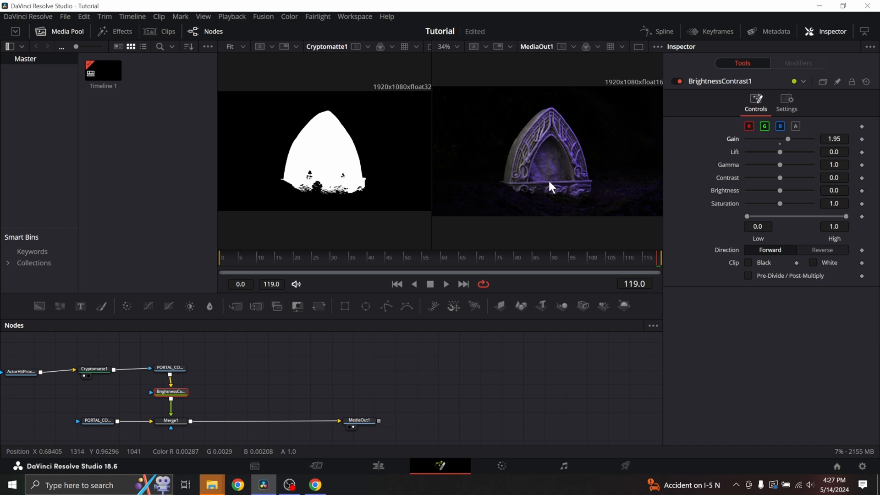
mouse_move(253, 347)
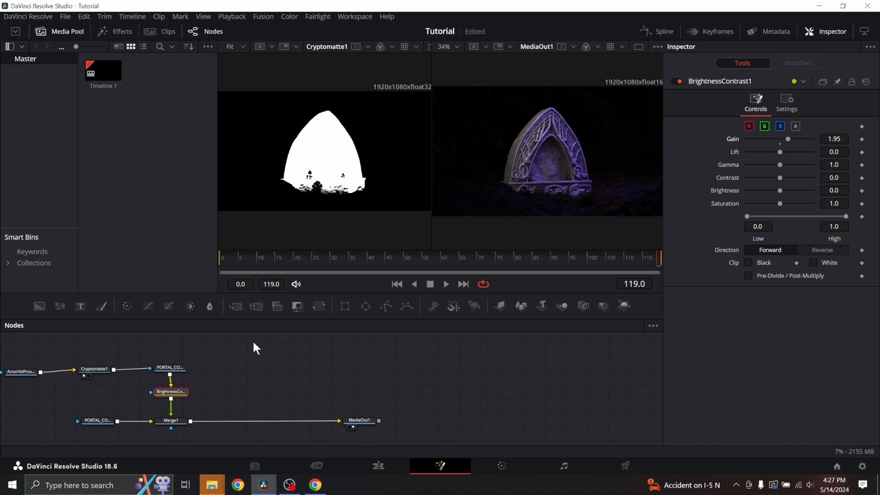
mouse_move(242, 347)
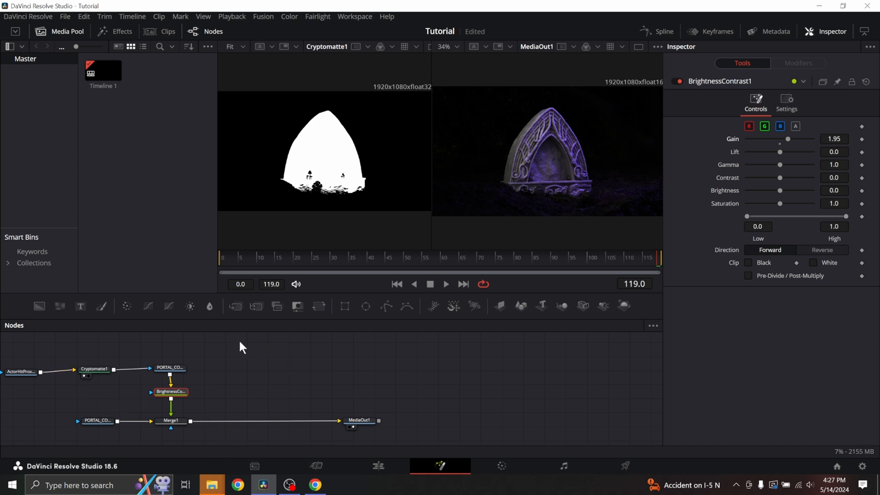
mouse_move(244, 402)
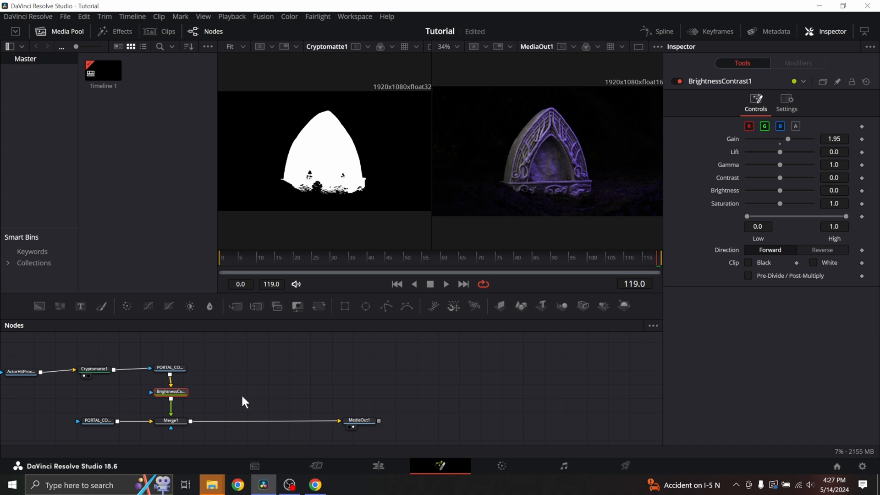
mouse_move(264, 388)
text(aces)
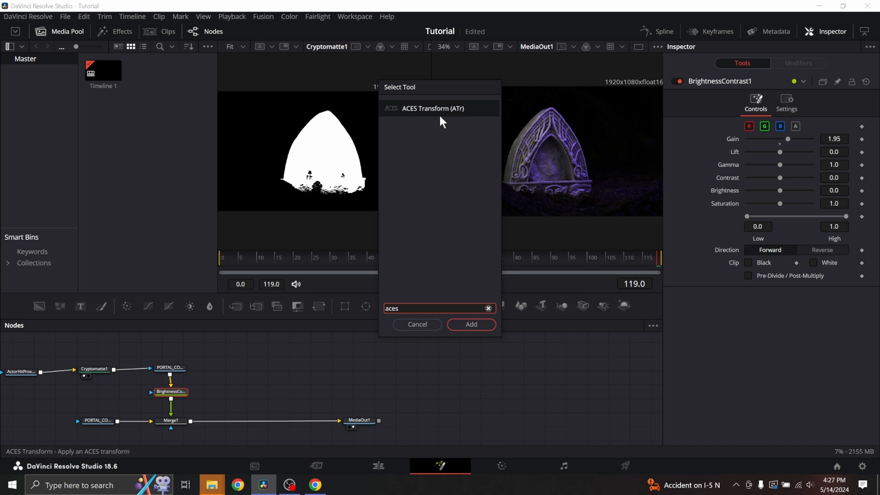
Step: Add ACESTransform1 from the 'aces' search between Merge1 and MediaOut1
click(470, 325)
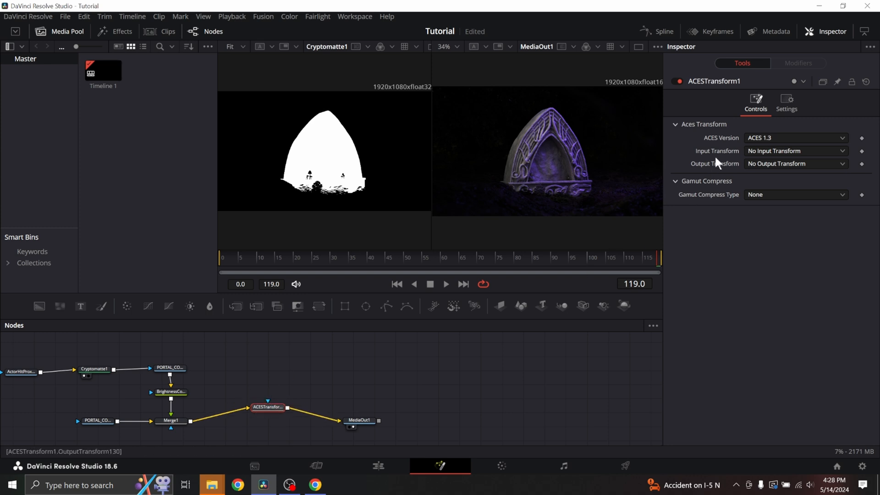
Step: Set ACESTransform1 input to ACEScg - CSC and output to Rec.709, then review BrightnessContrast1
click(793, 163)
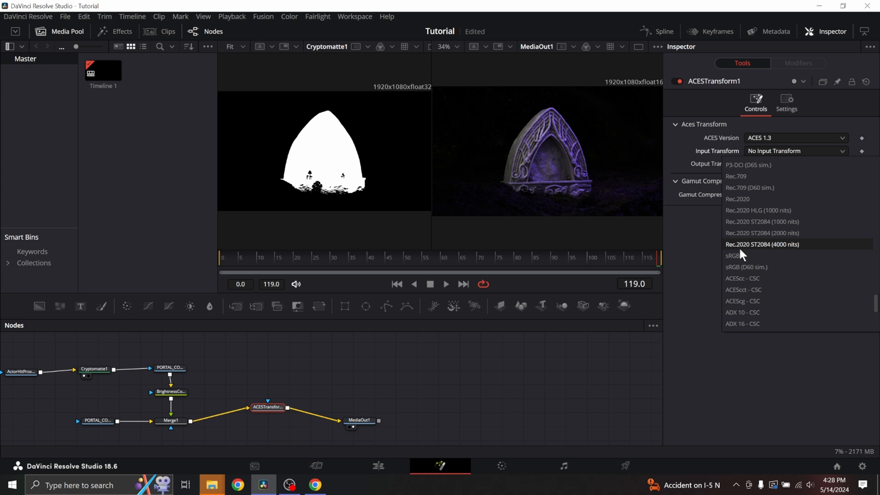
click(742, 300)
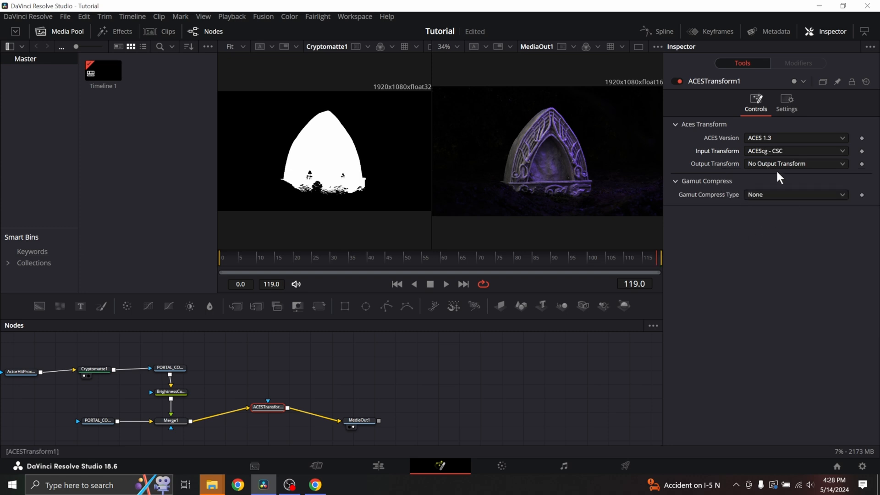
click(794, 163)
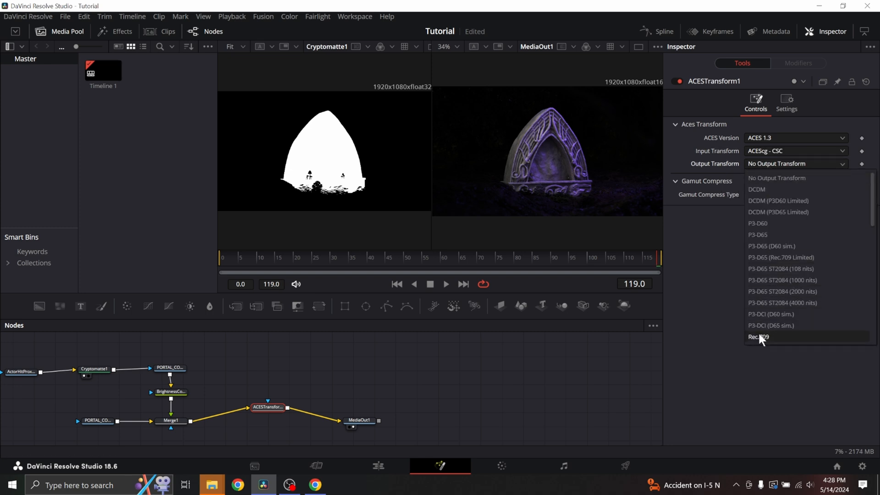
click(759, 337)
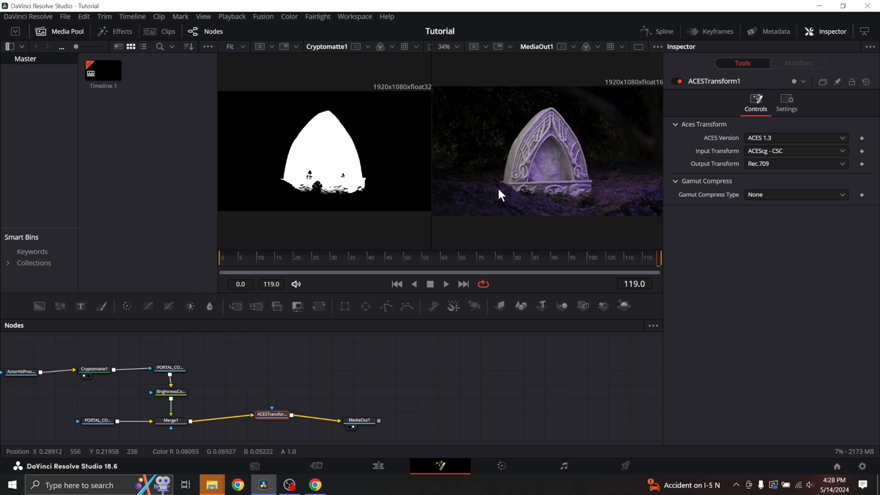
click(170, 392)
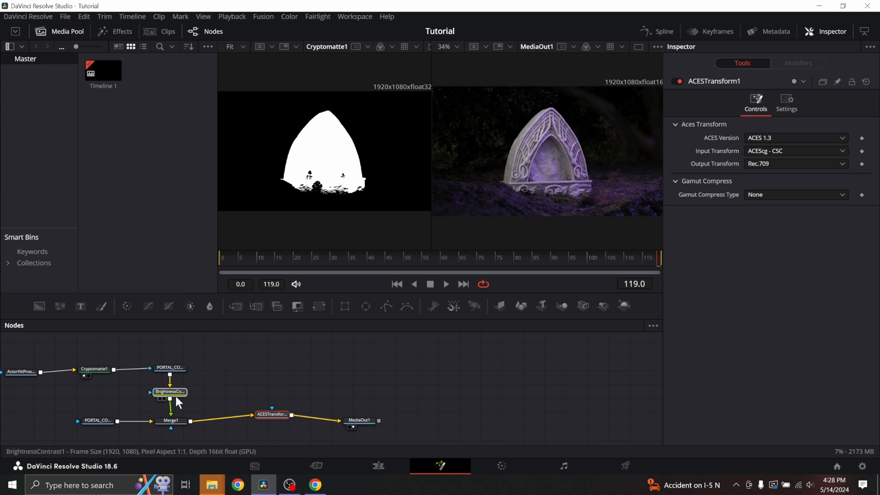
click(169, 389)
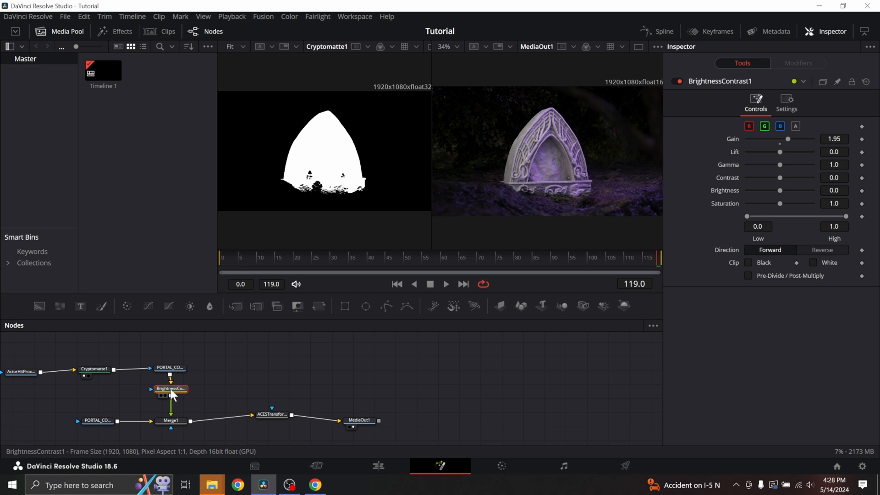